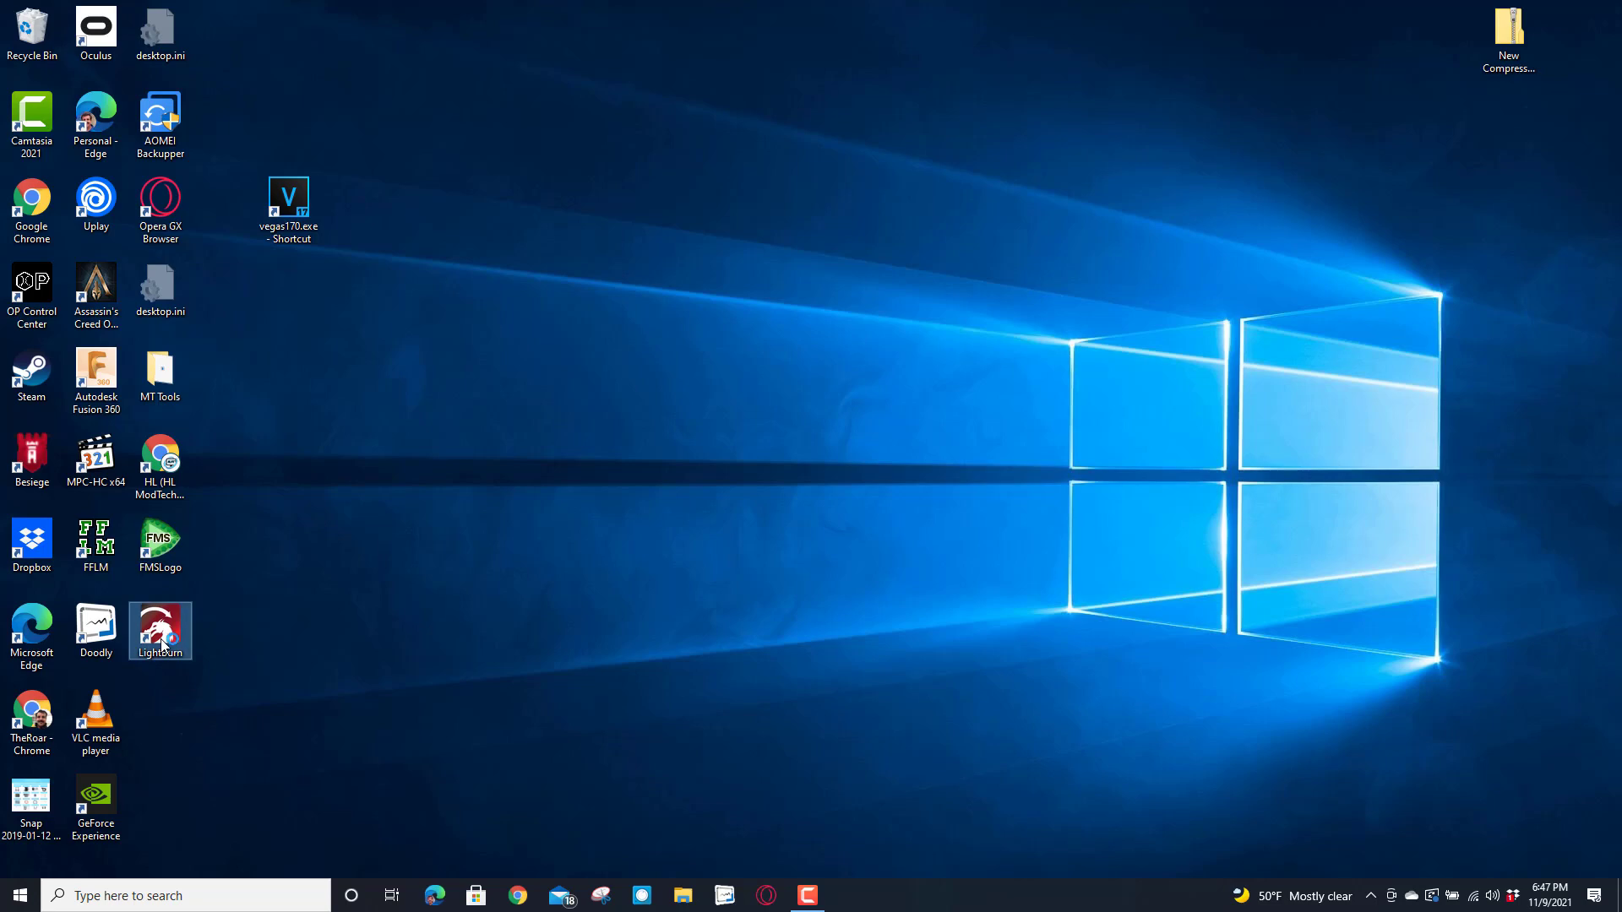
- Launch LightBurn and dismiss the trial license notice
double_click(159, 626)
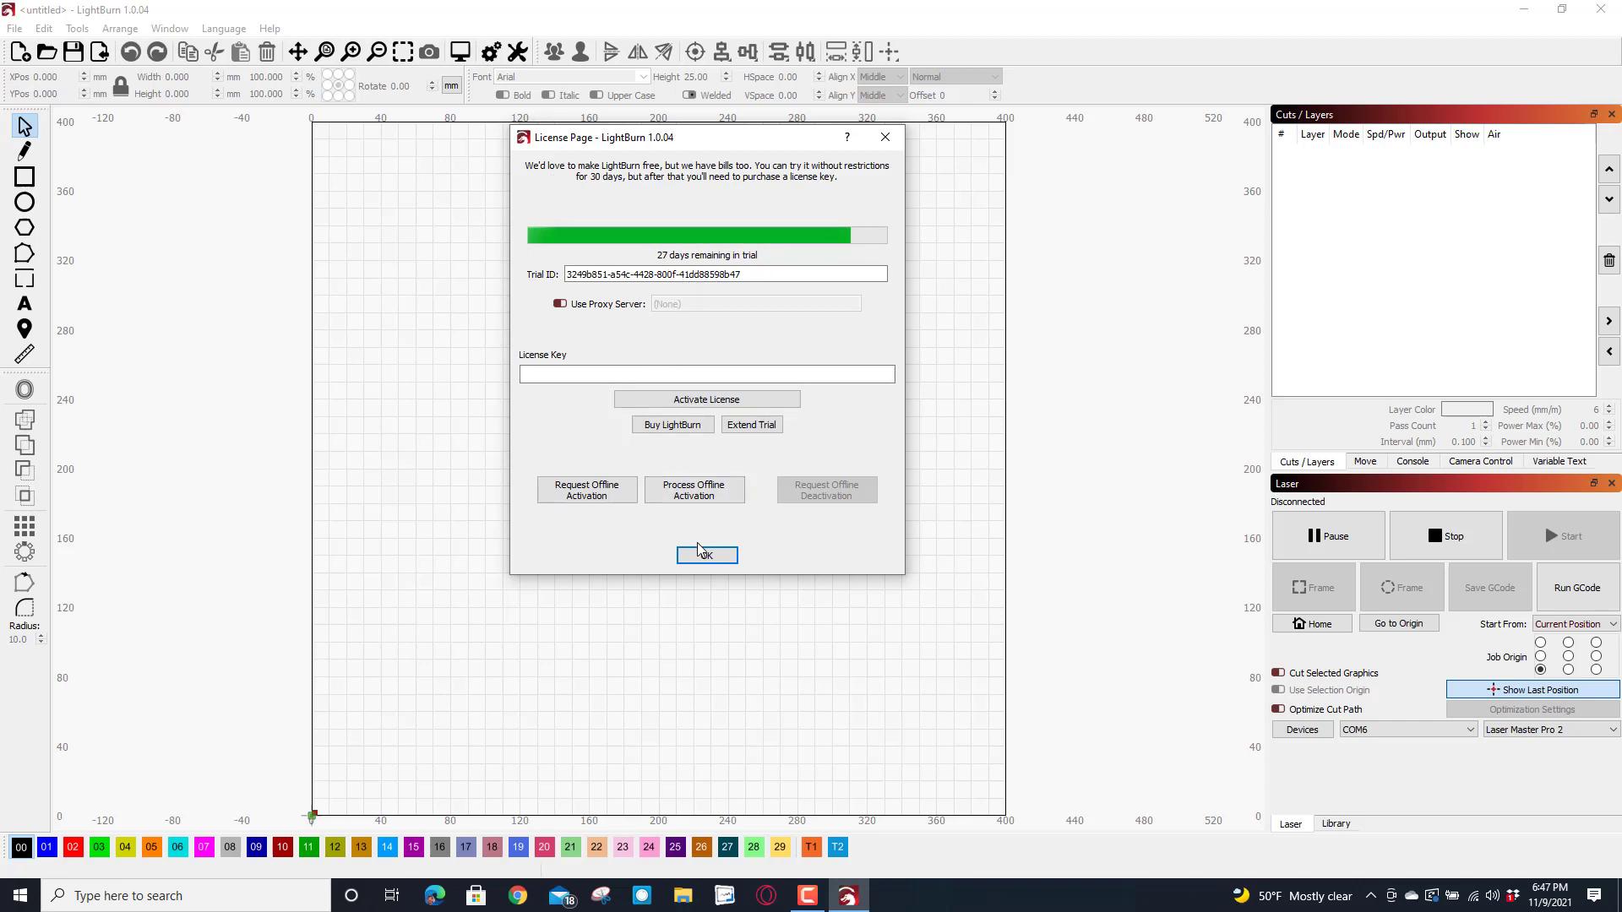
mouse_move(764, 193)
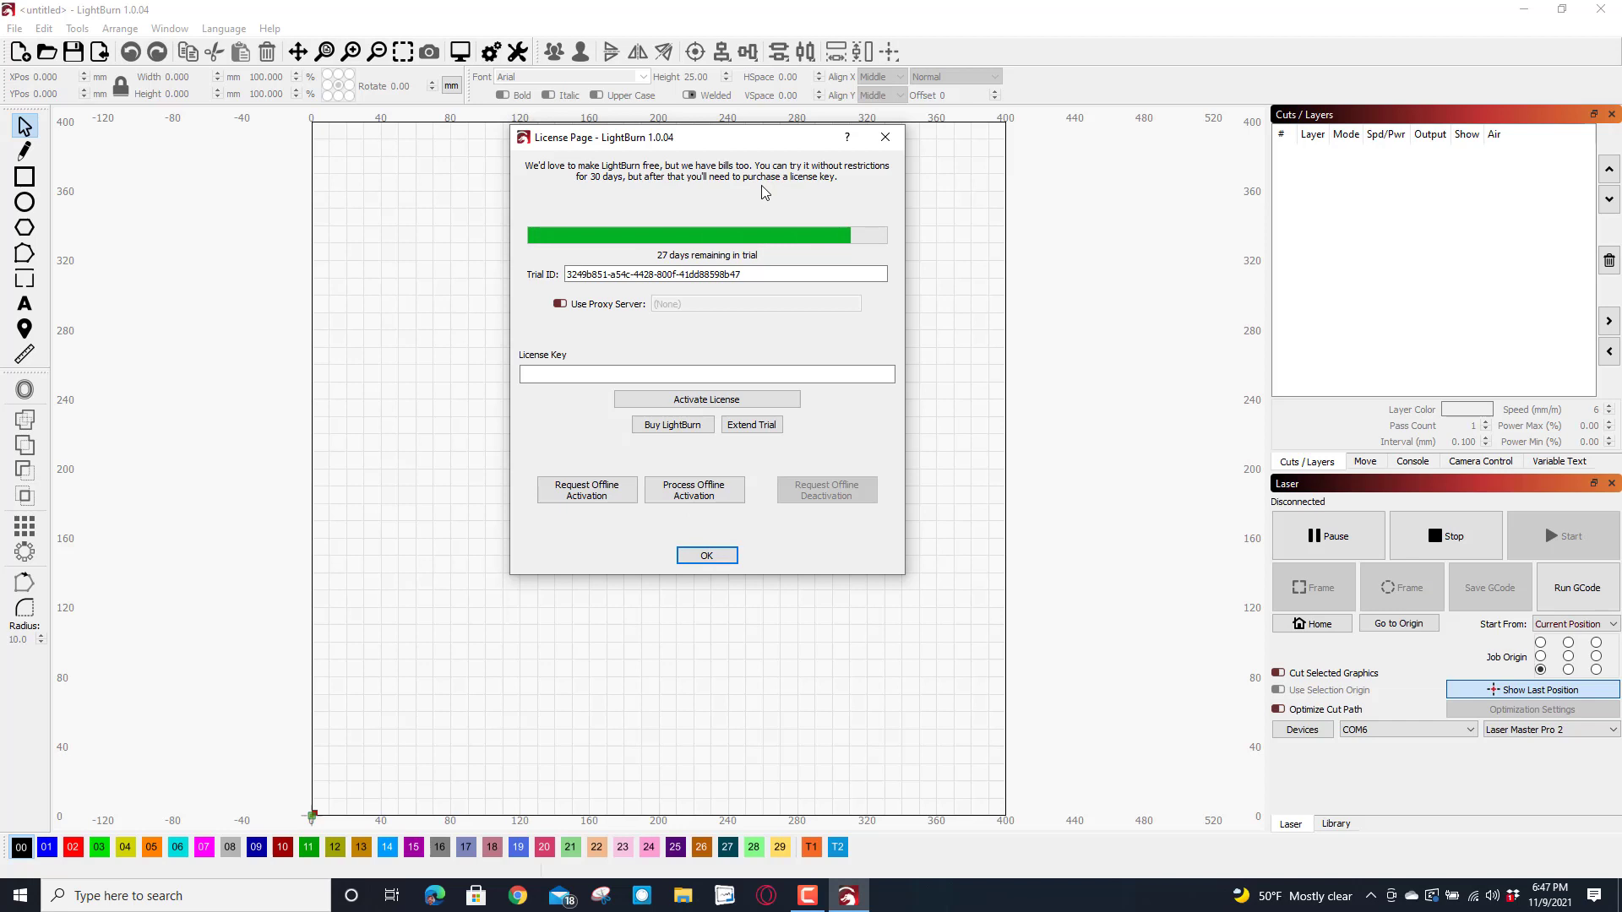
left_click(706, 554)
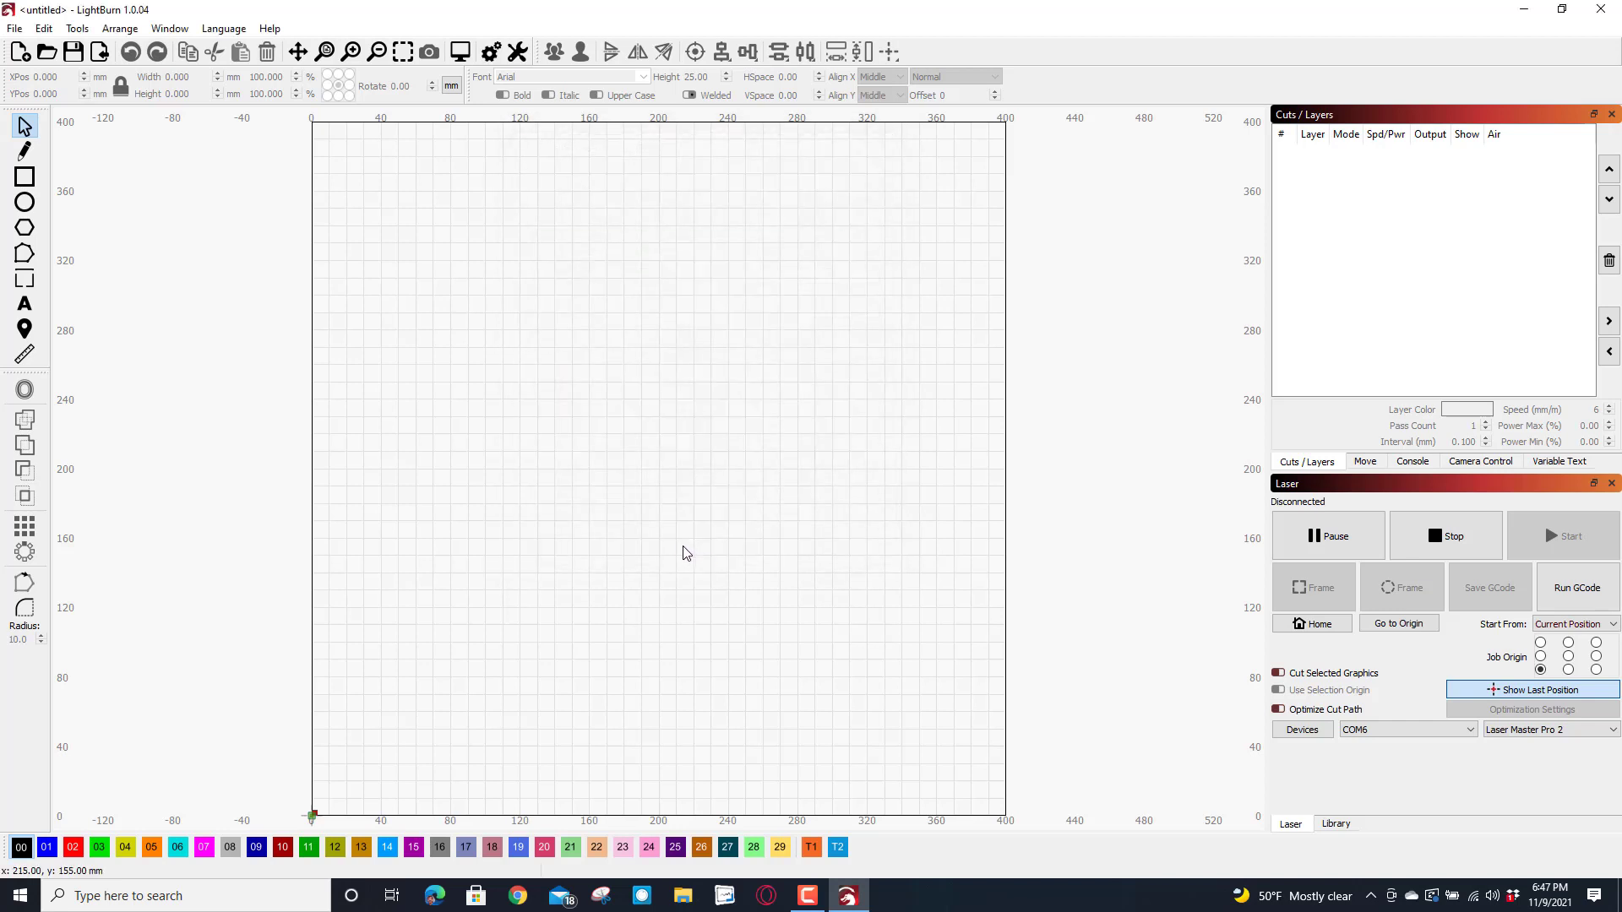
mouse_move(941, 261)
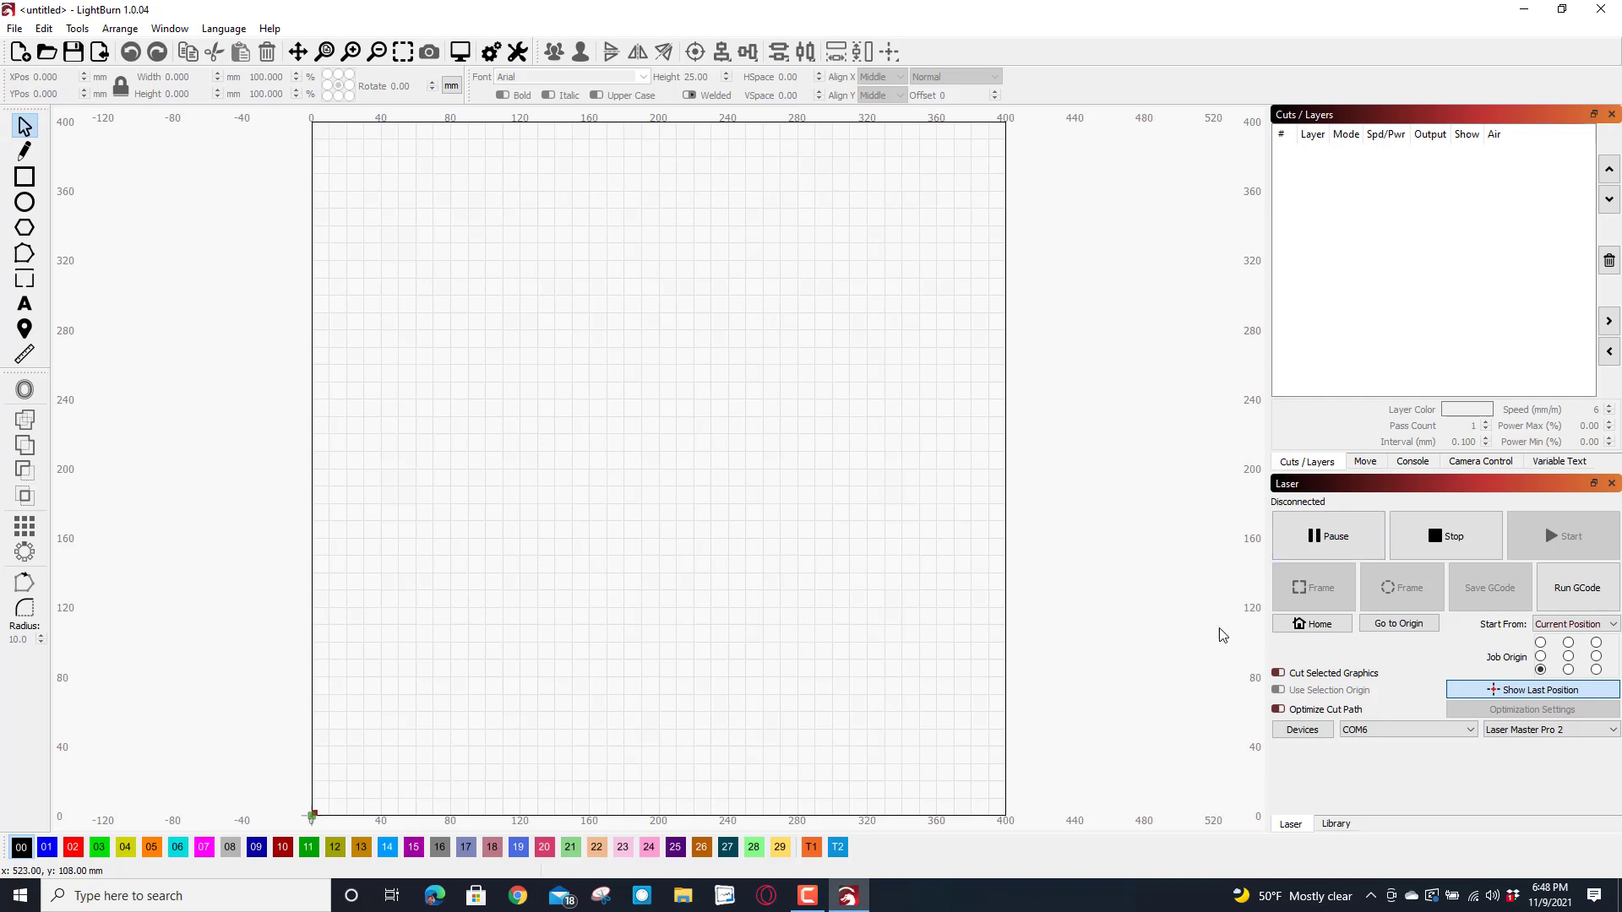
mouse_move(1115, 609)
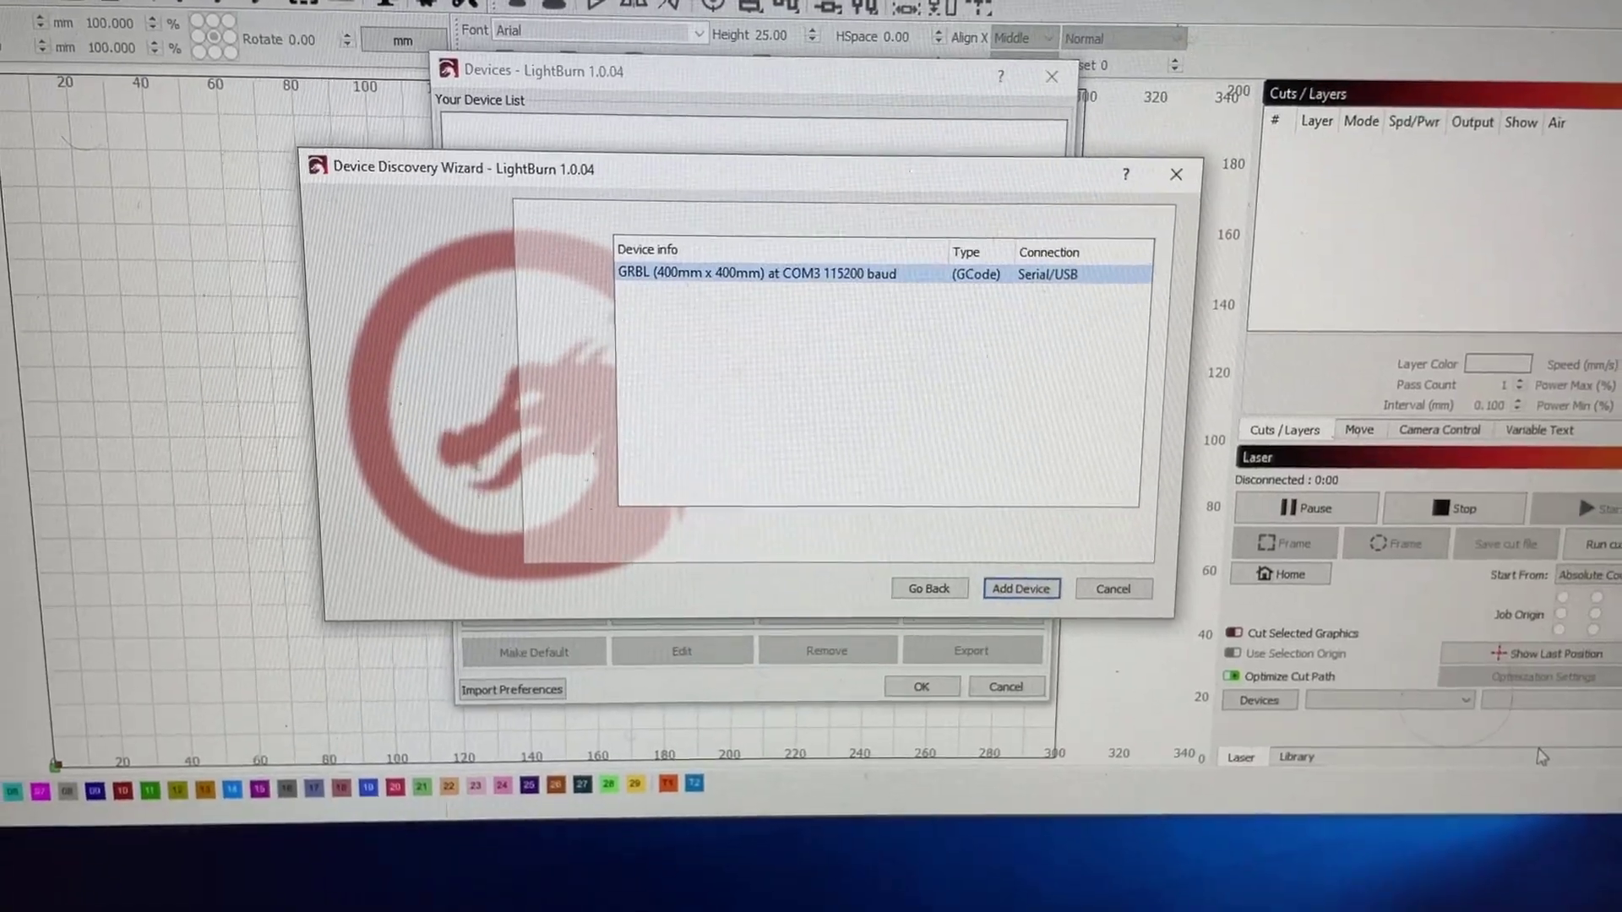
- Add the GRBL laser as Laser Master Pro 2, 400 × 400 mm, front-left origin
left_click(1021, 588)
type("Laser Master Pro 2")
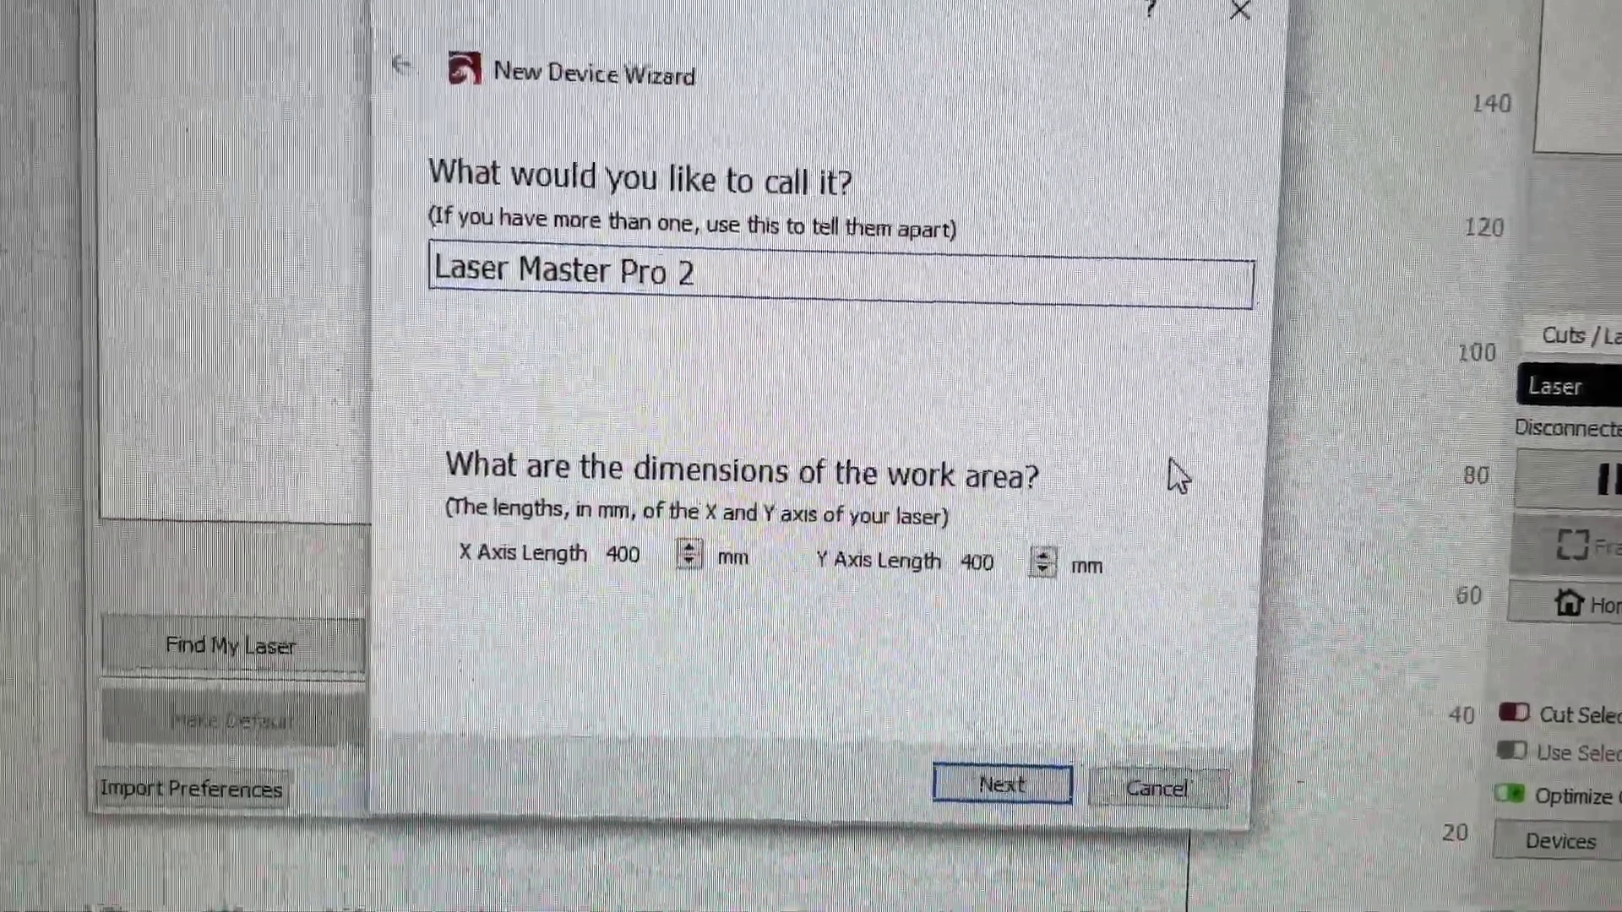
left_click(1005, 784)
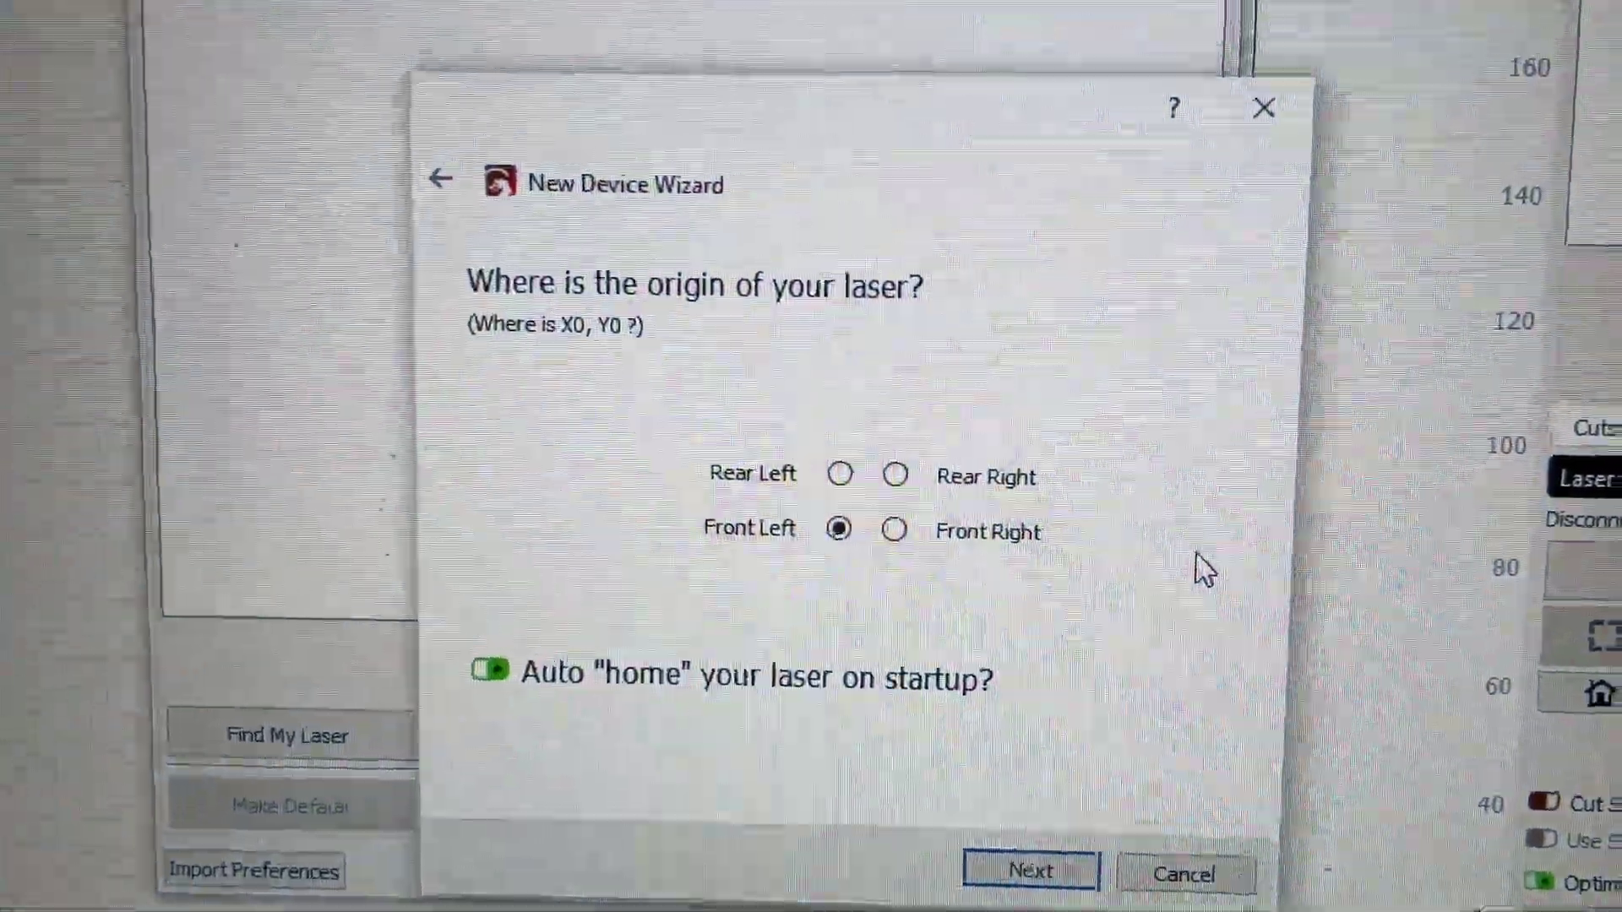
left_click(1032, 892)
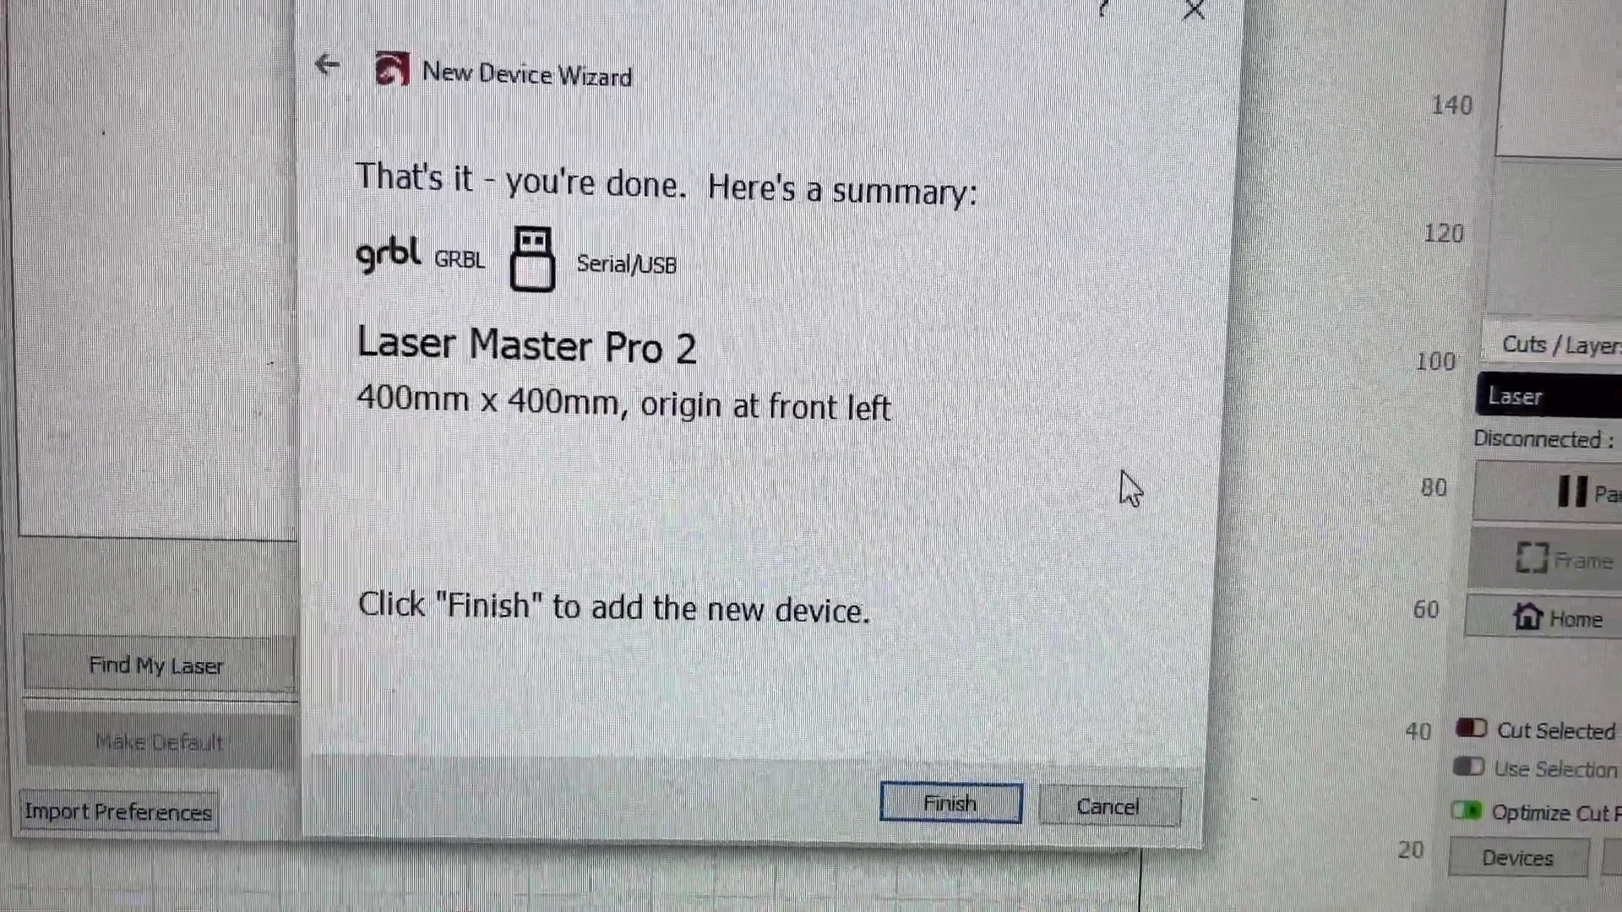
left_click(951, 805)
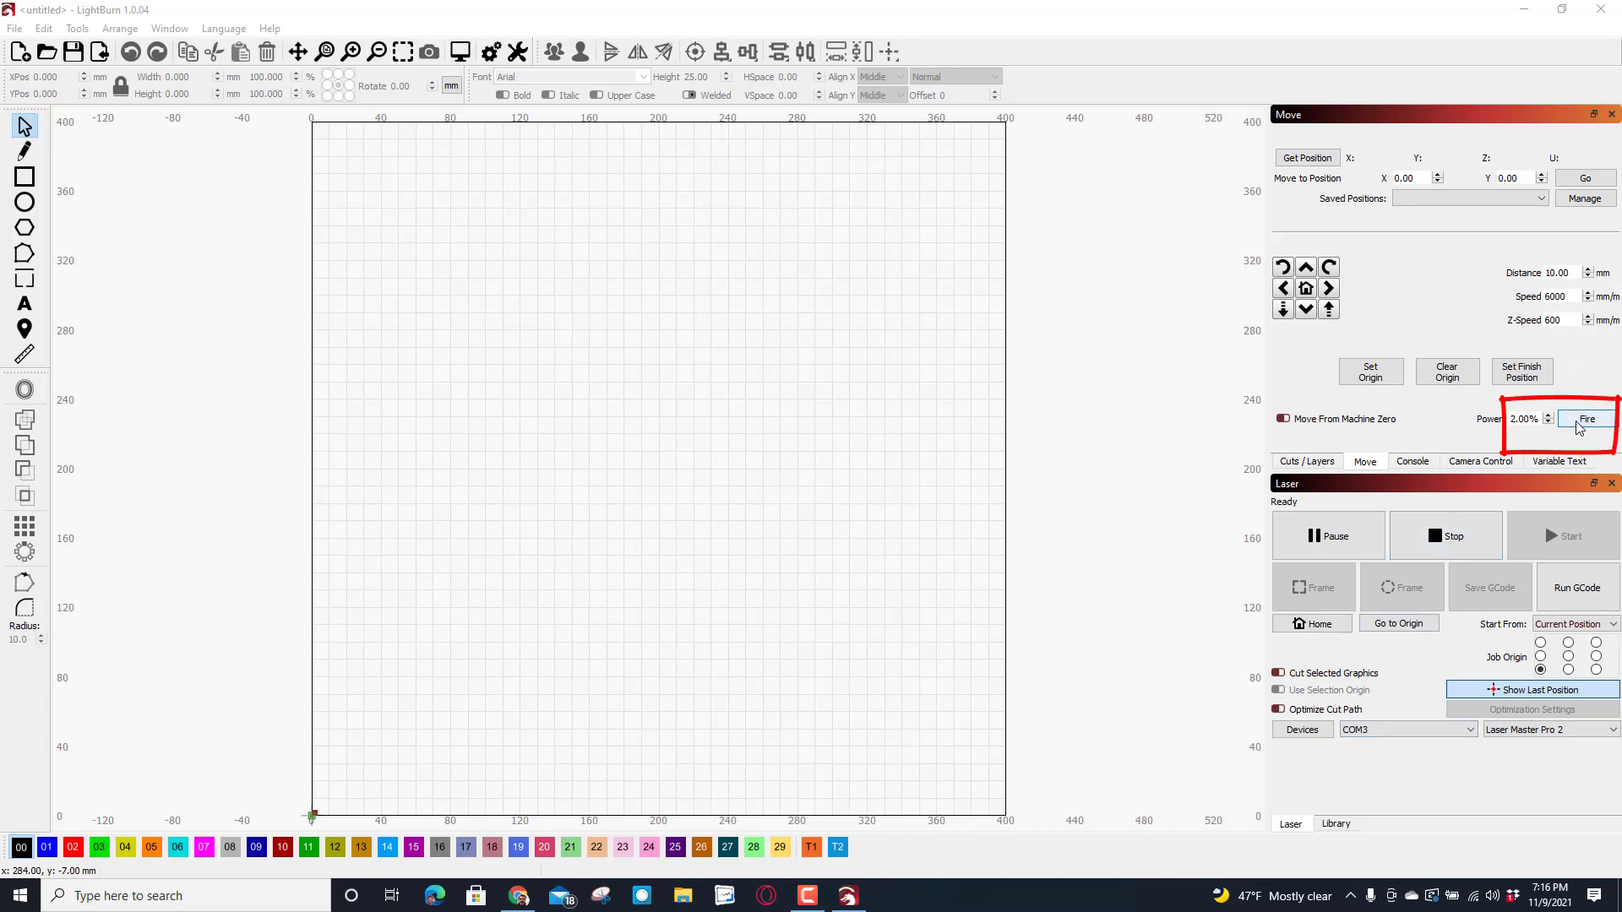
mouse_move(180, 233)
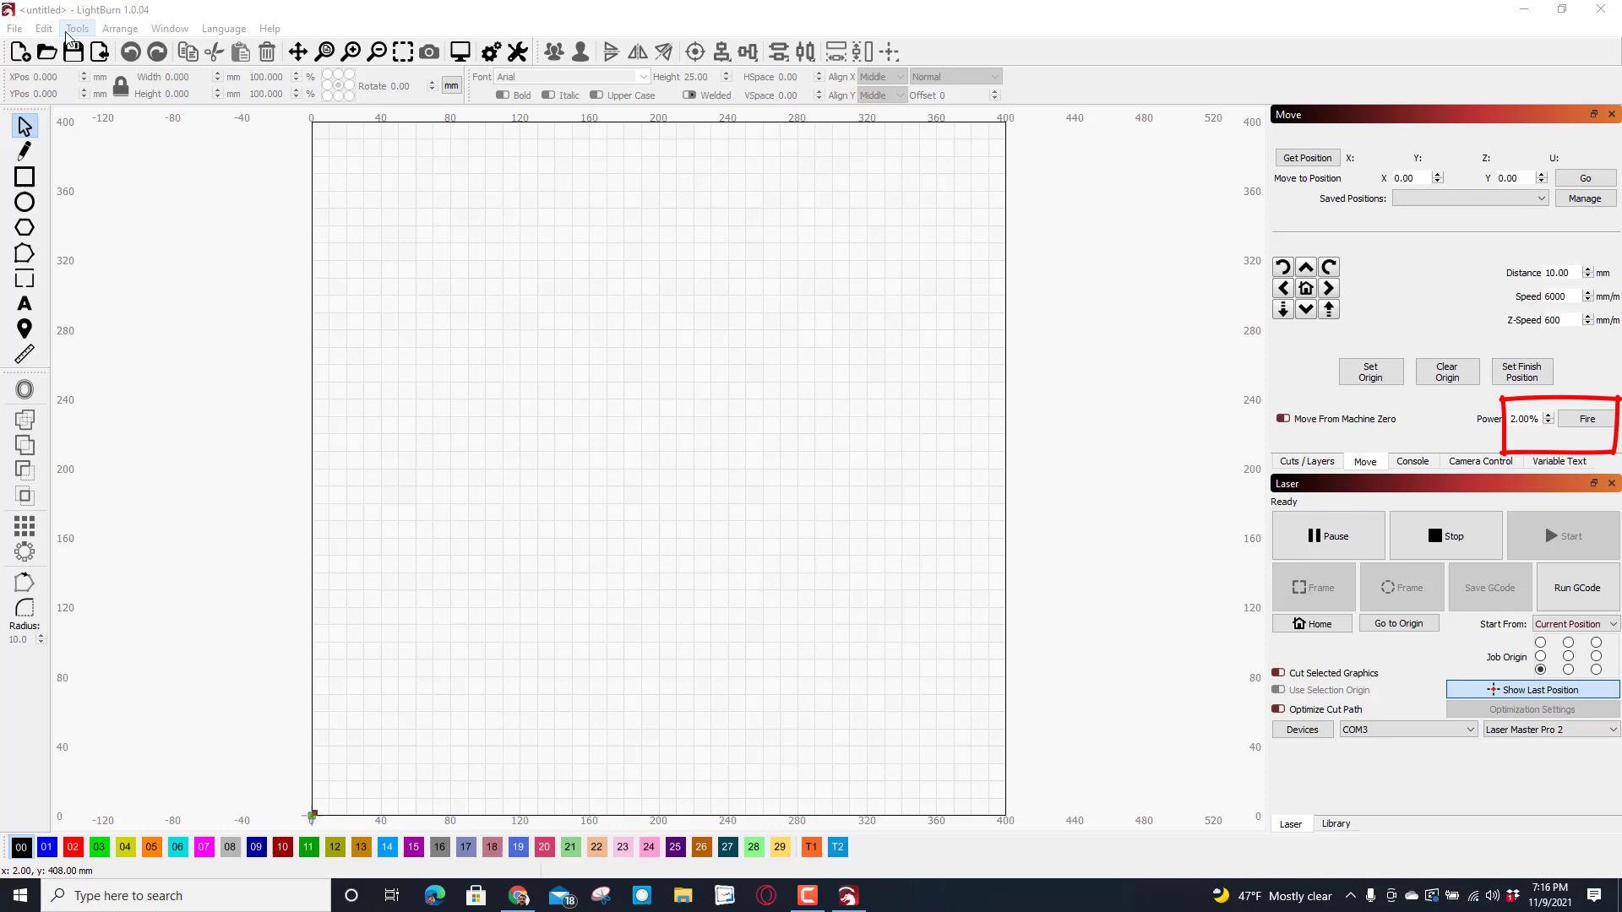
- Enable the laser fire button in Device Settings
left_click(41, 28)
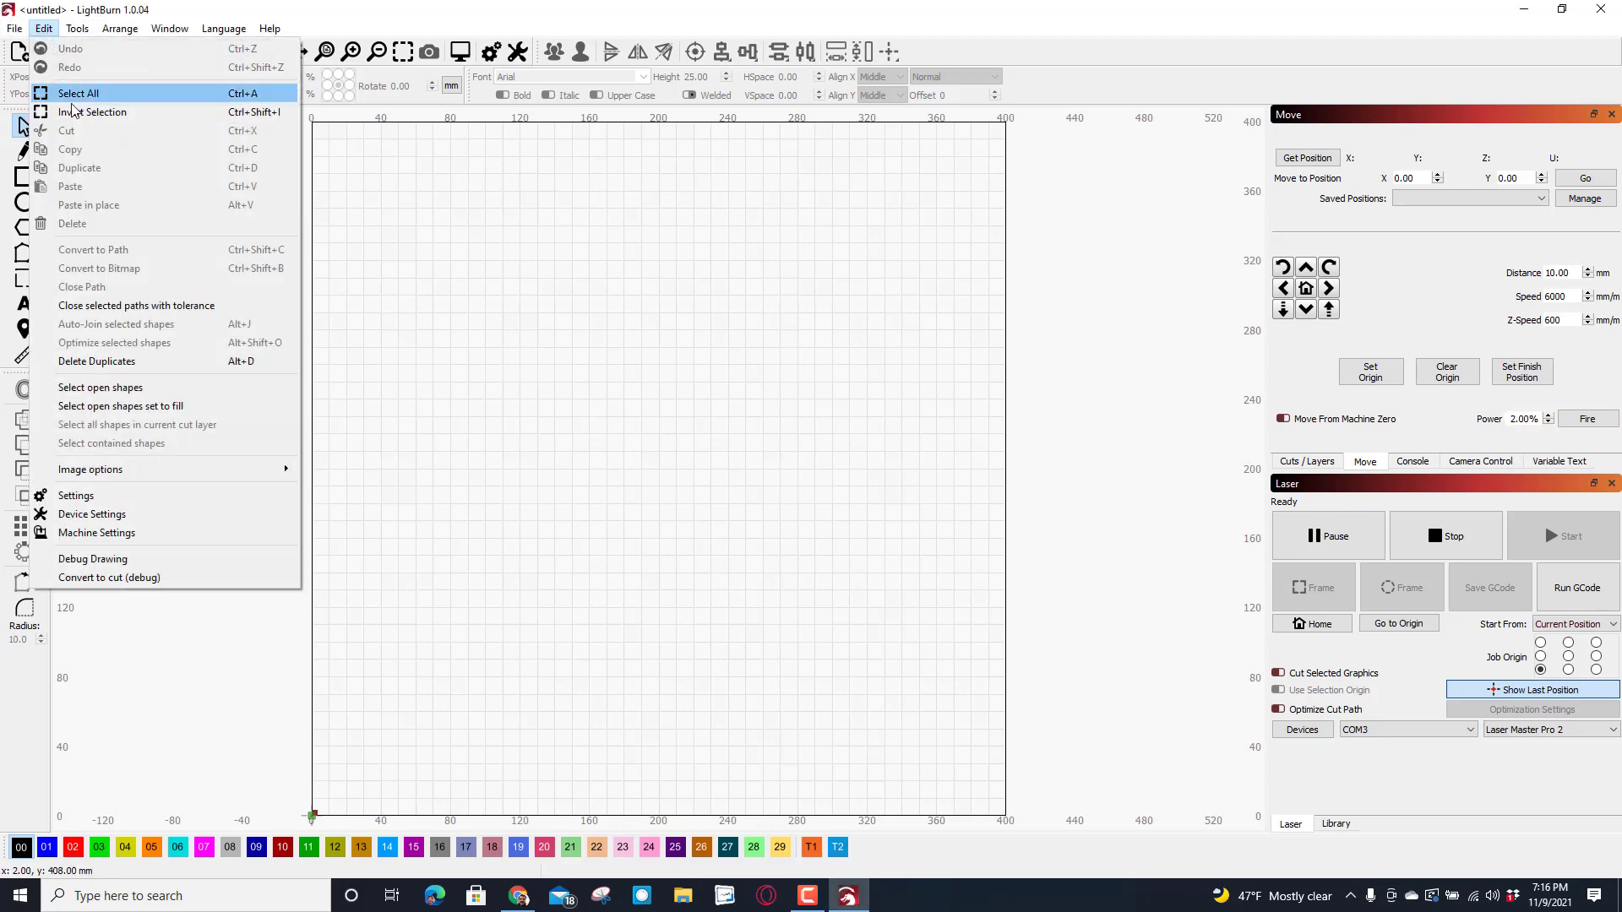
left_click(92, 514)
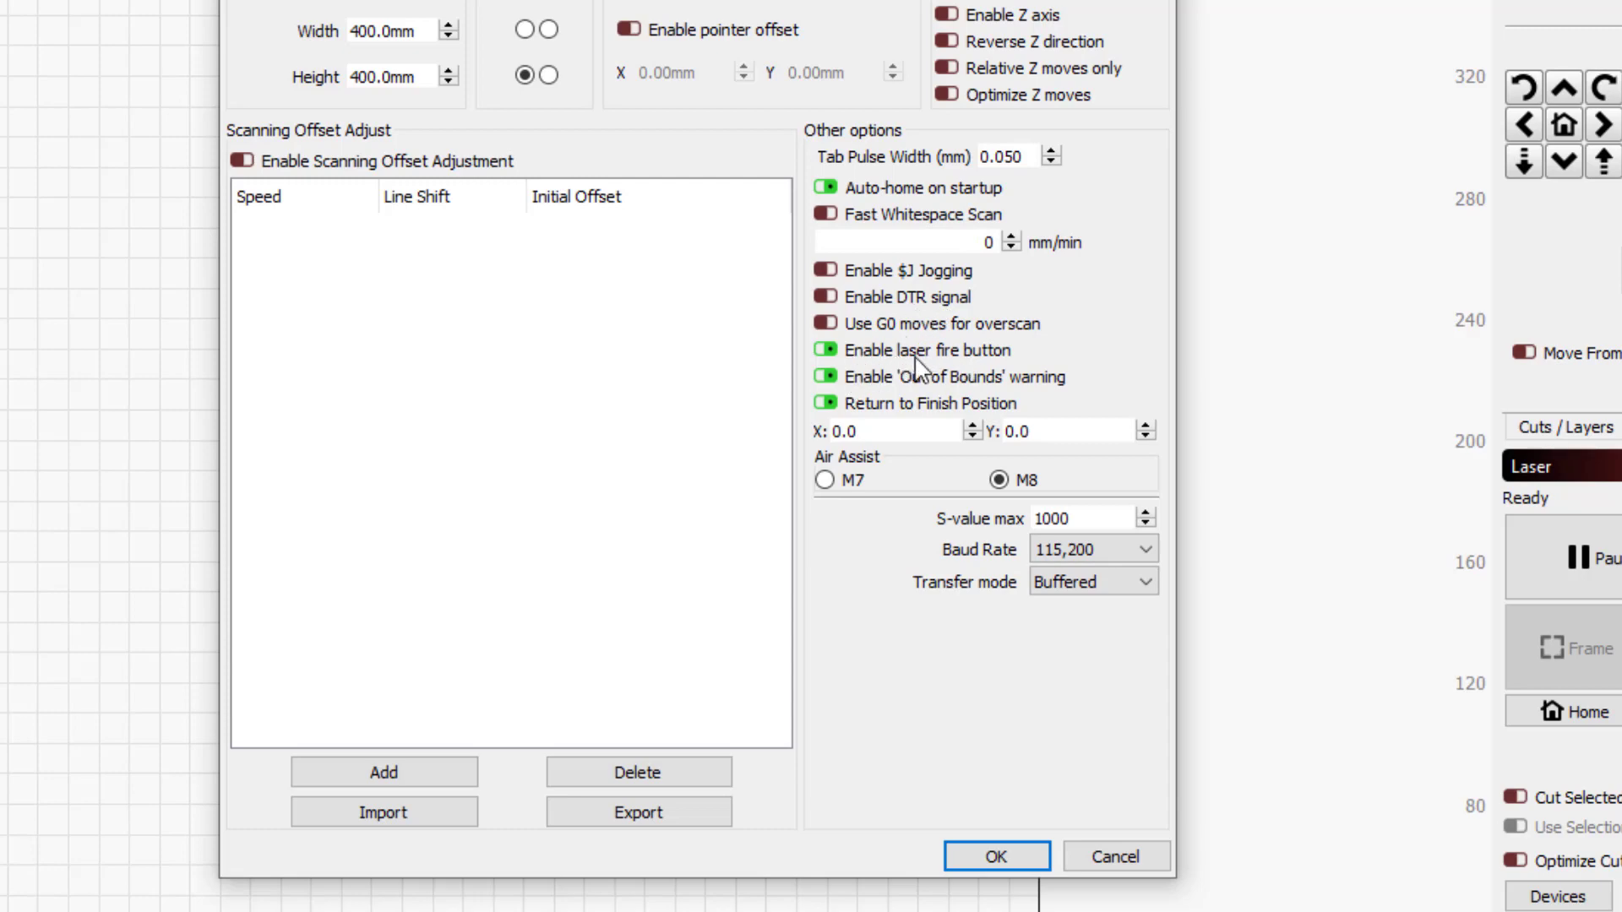
left_click(1000, 856)
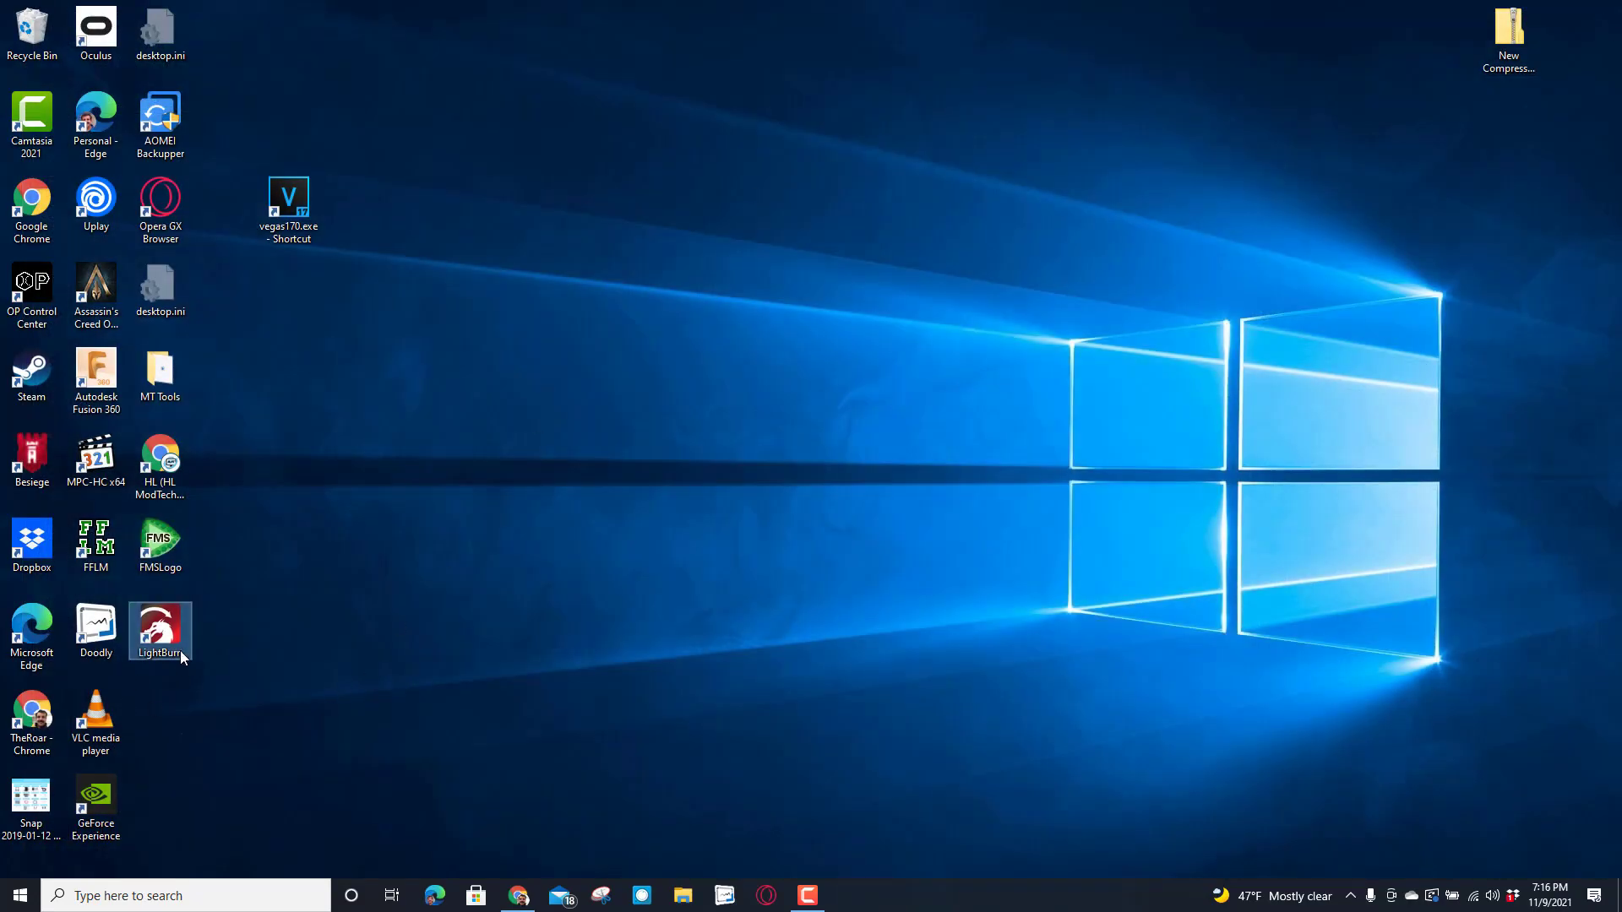
- Relaunch LightBurn from the desktop shortcut
double_click(159, 622)
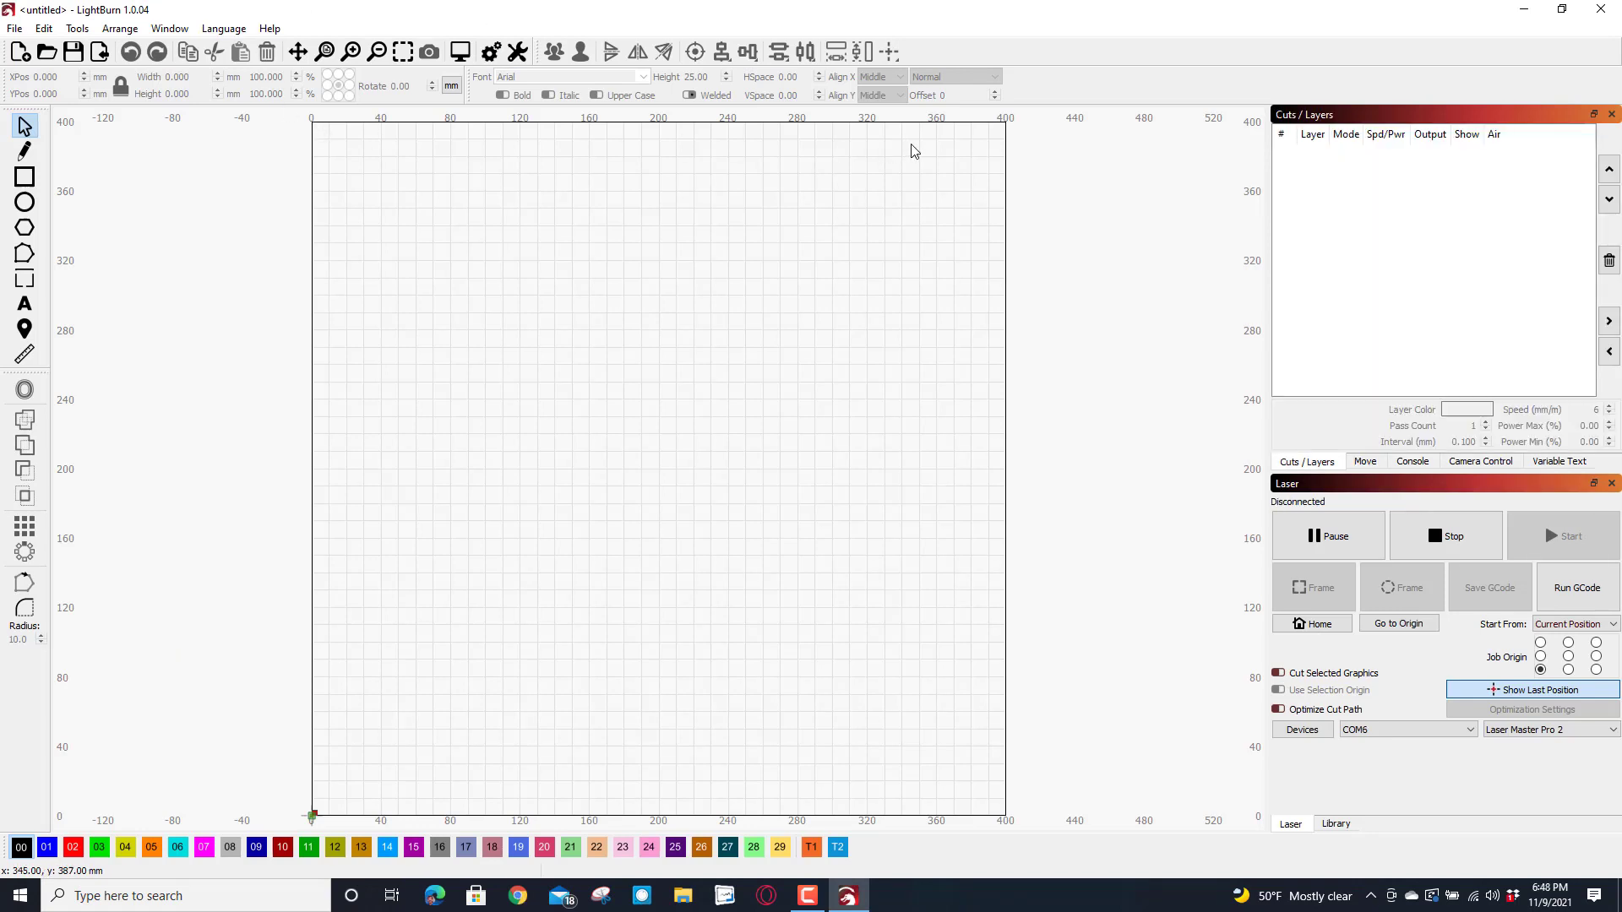
mouse_move(347, 521)
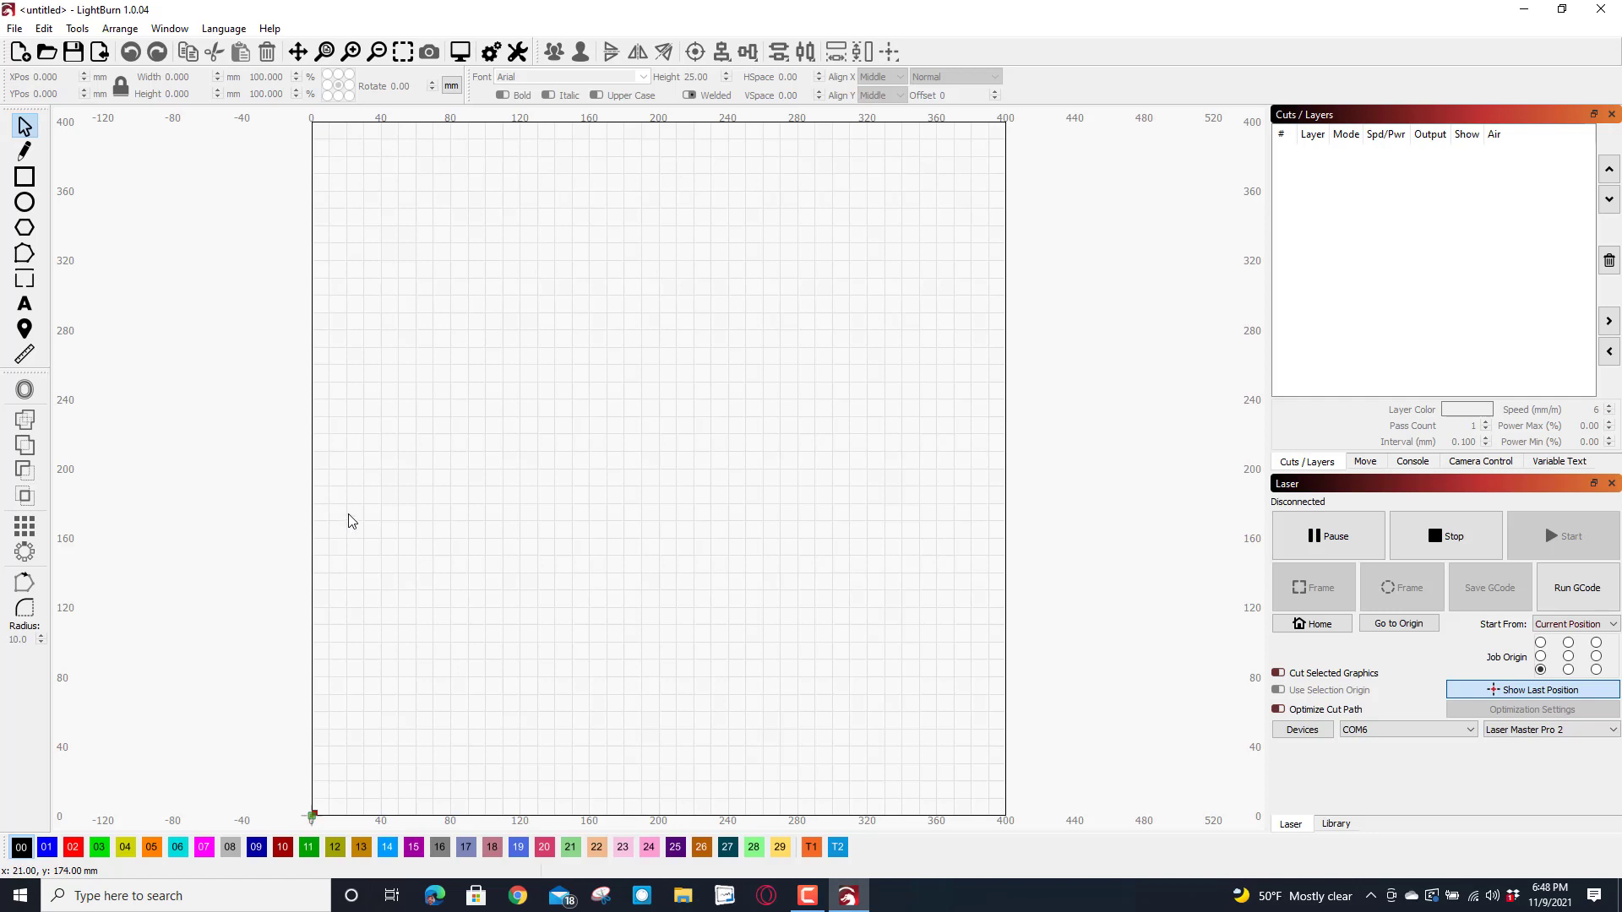
mouse_move(423, 385)
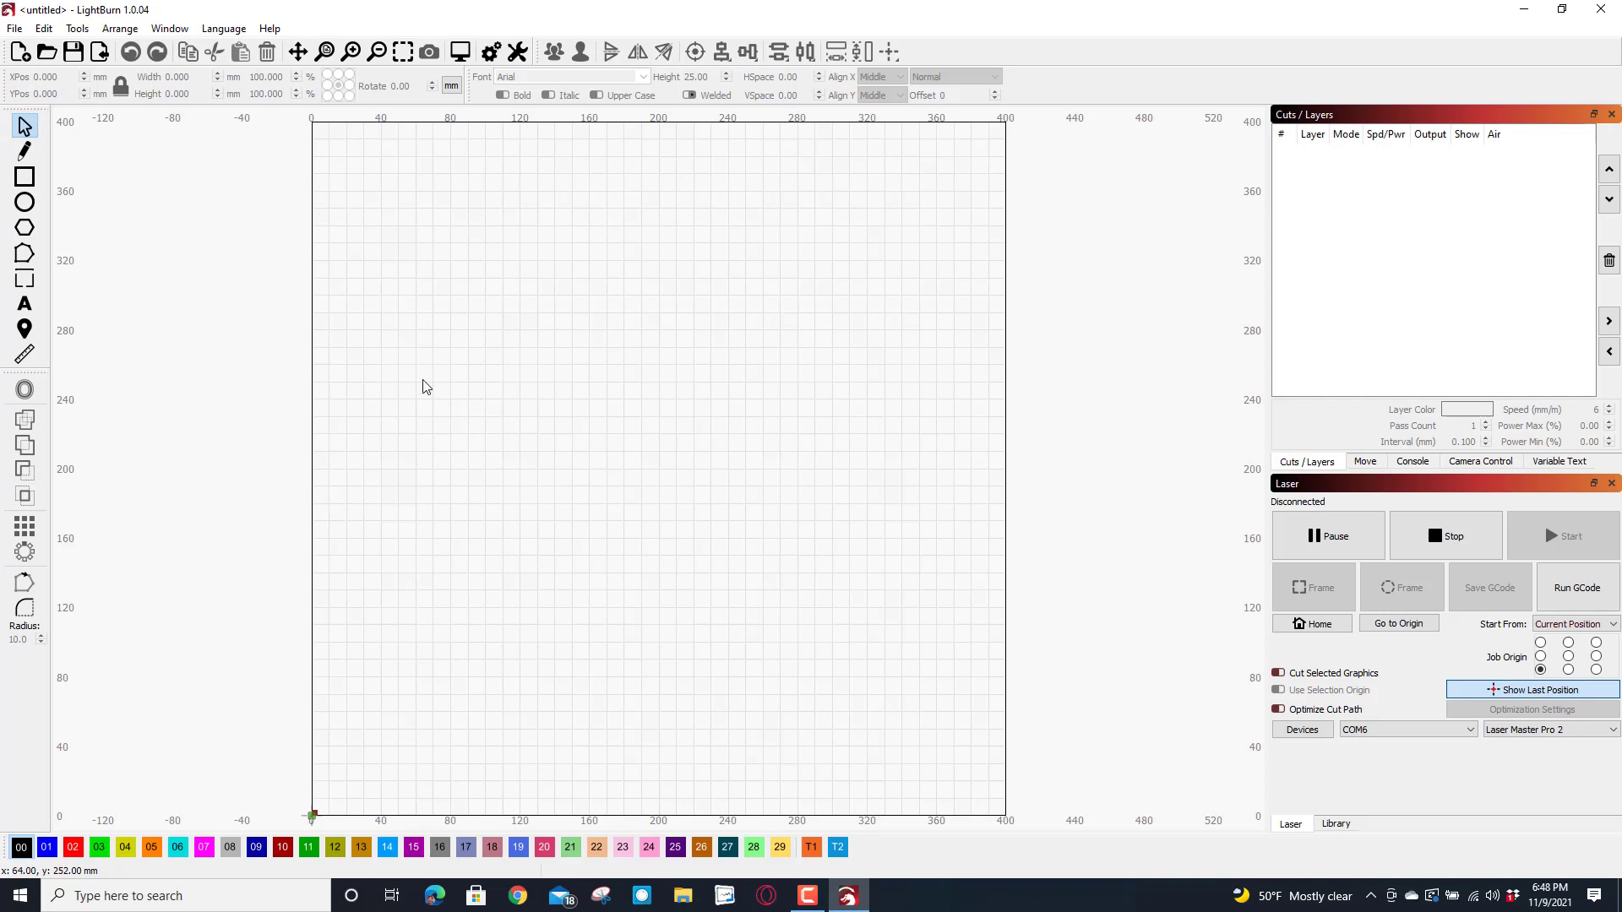
mouse_move(78, 489)
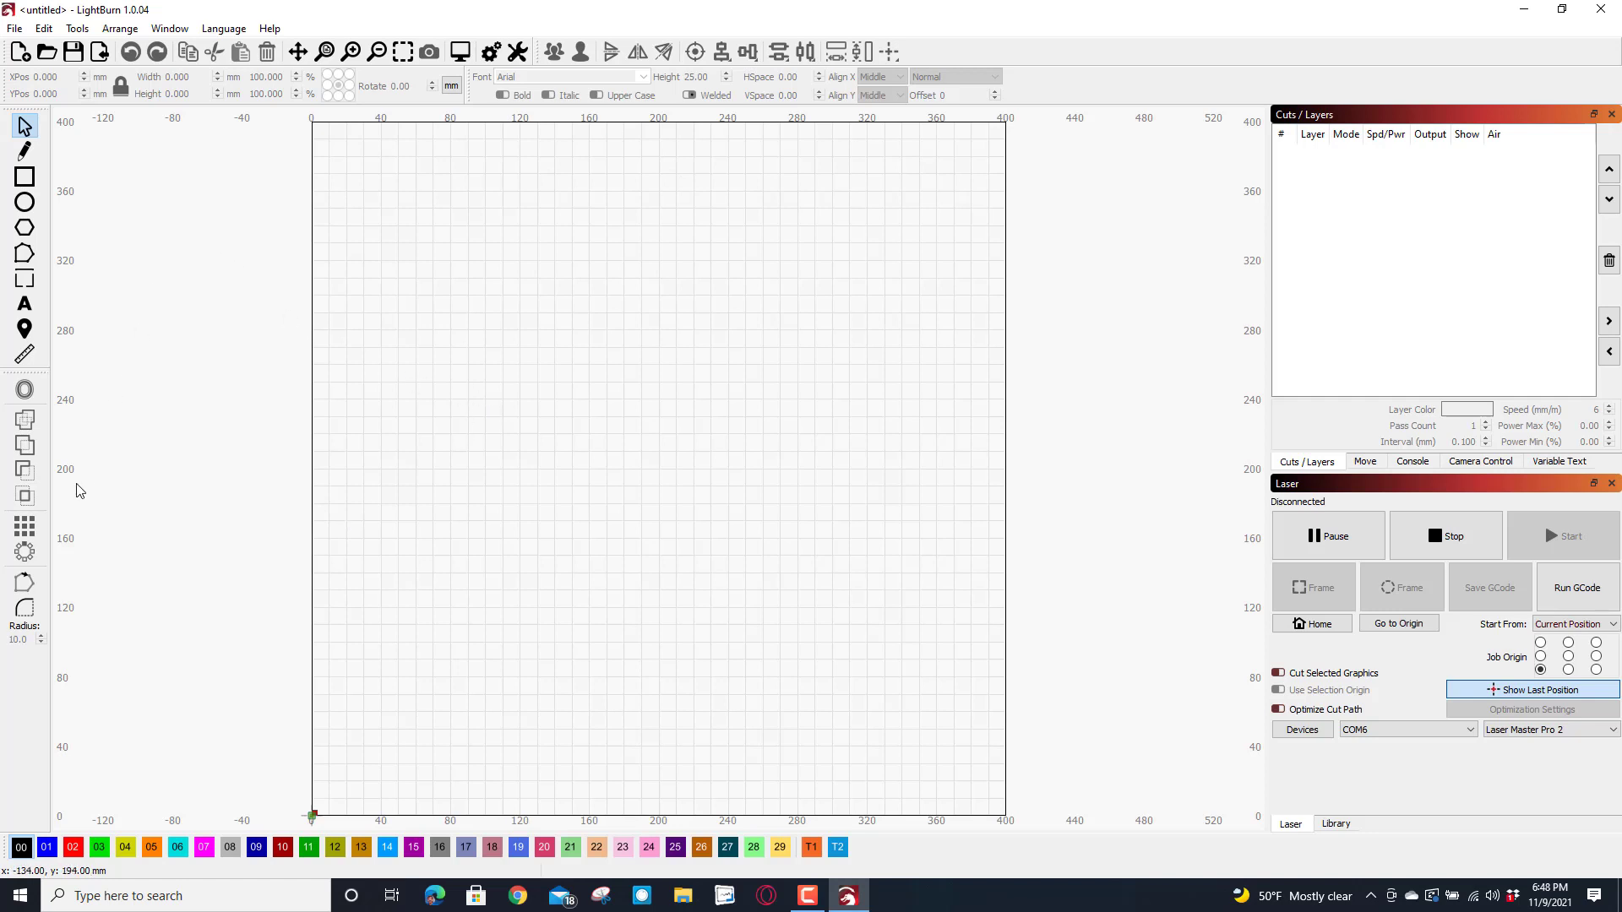
- Add the text '#LGRW' and drag it higher up the work area
left_click(25, 303)
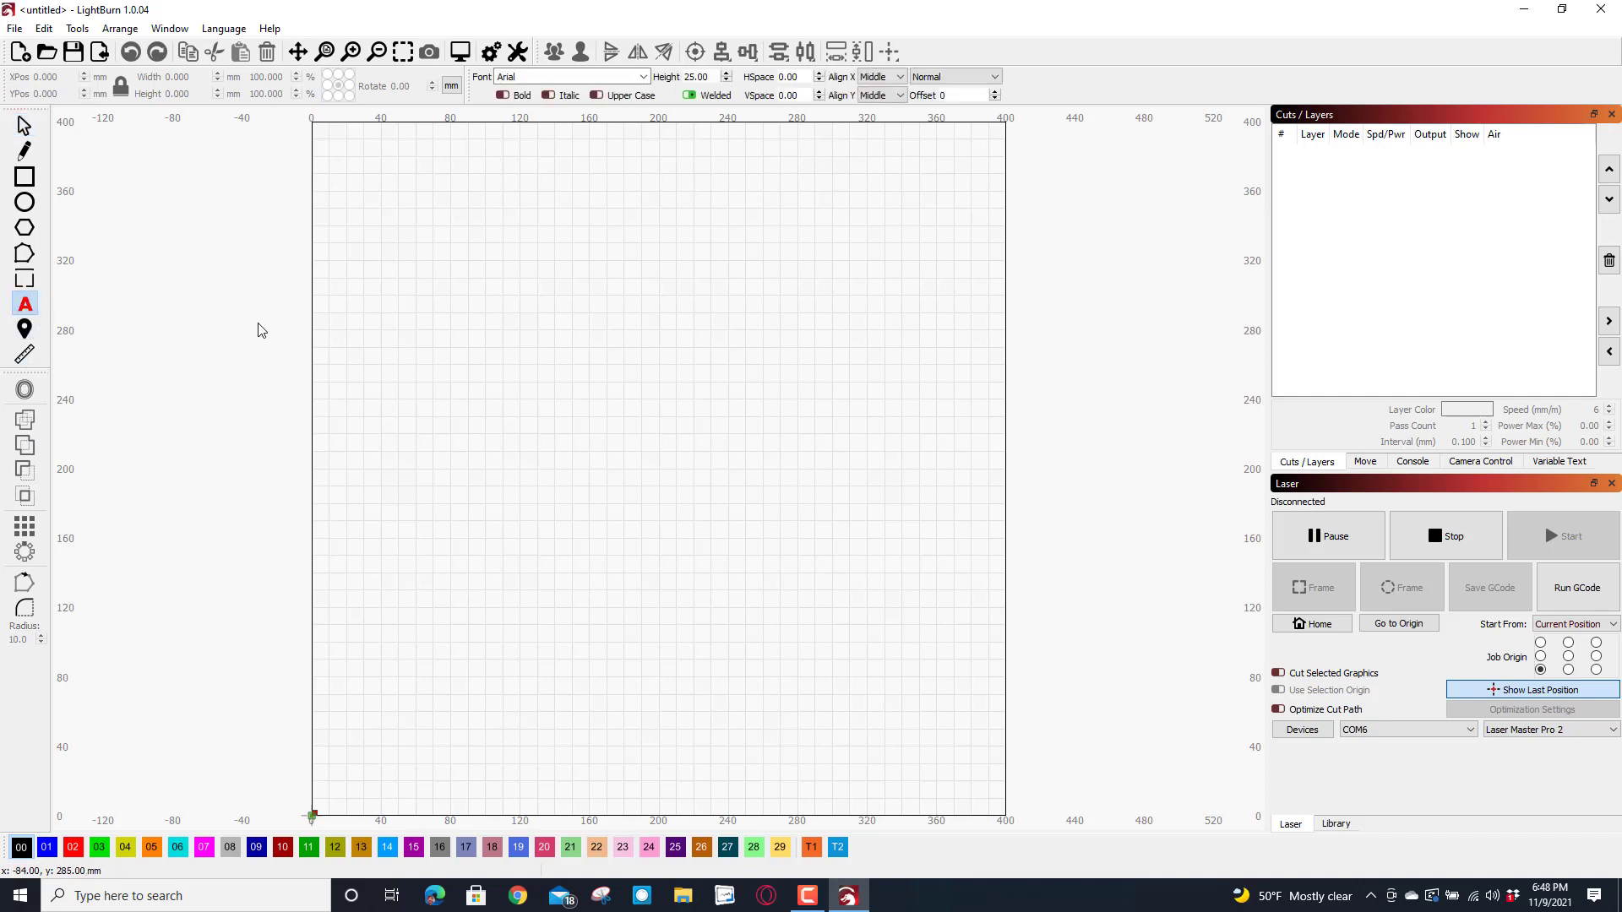
left_click(414, 286)
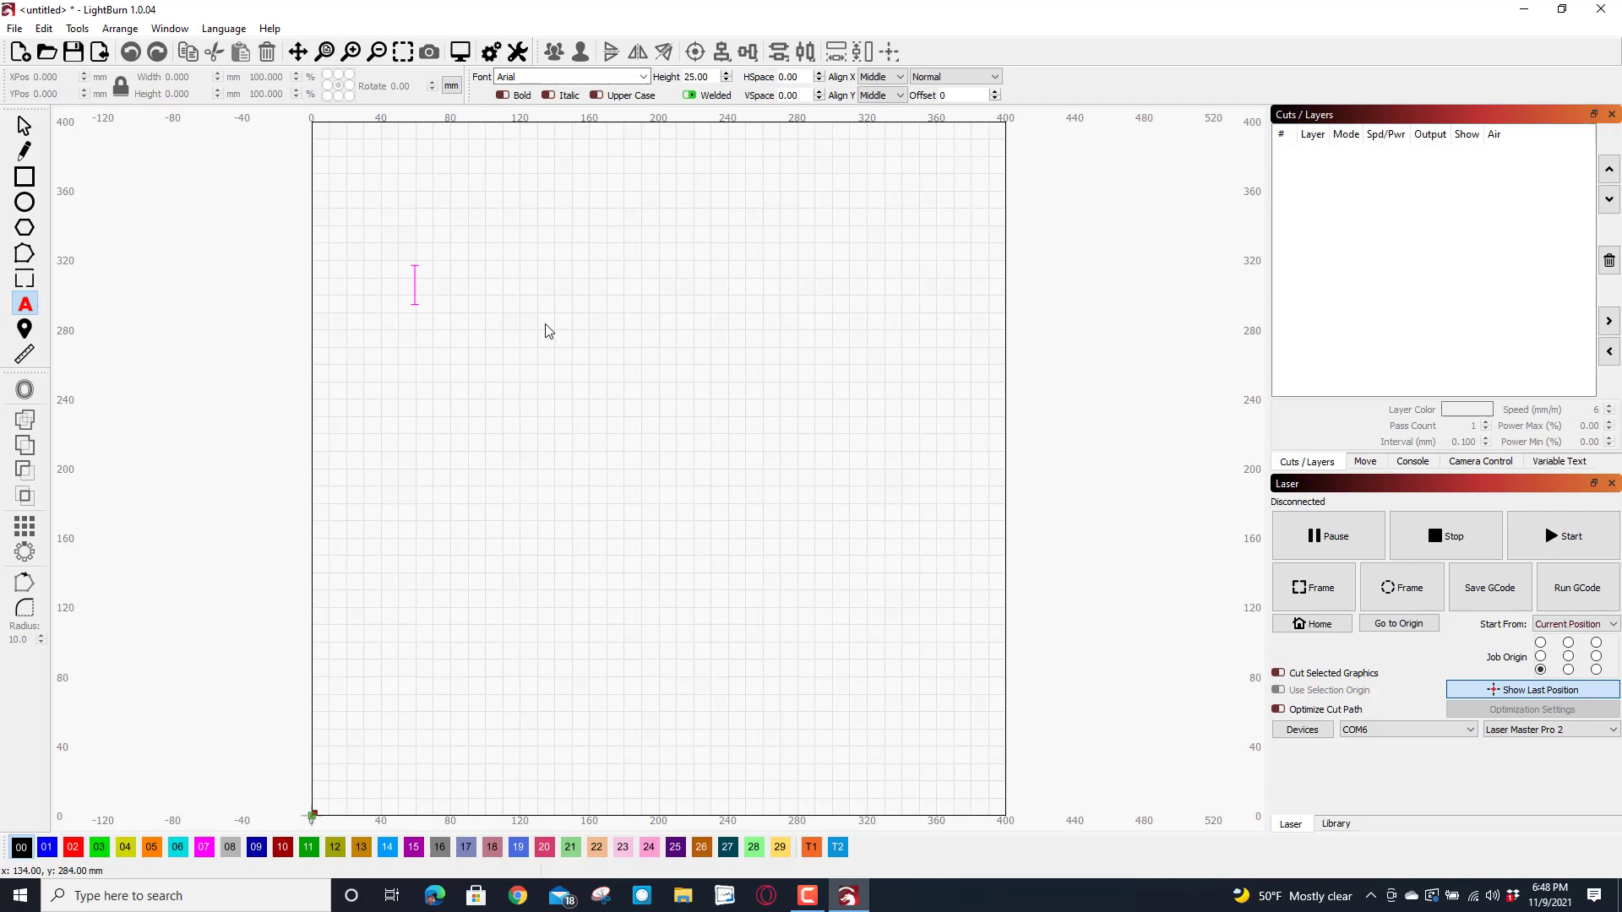
type("#")
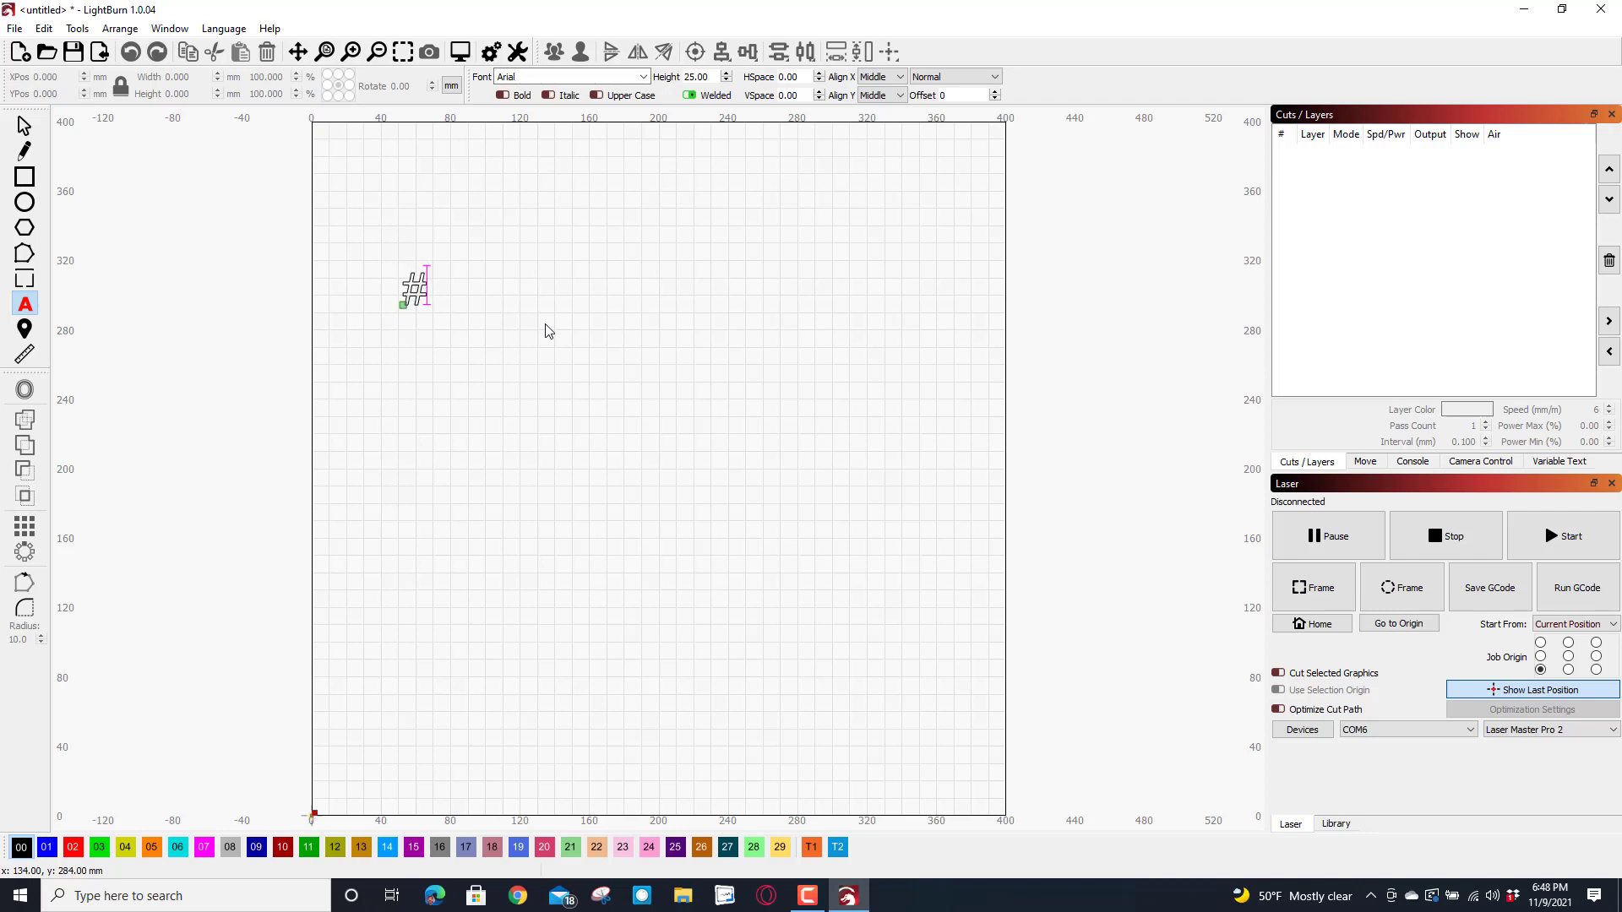
type("LGRW")
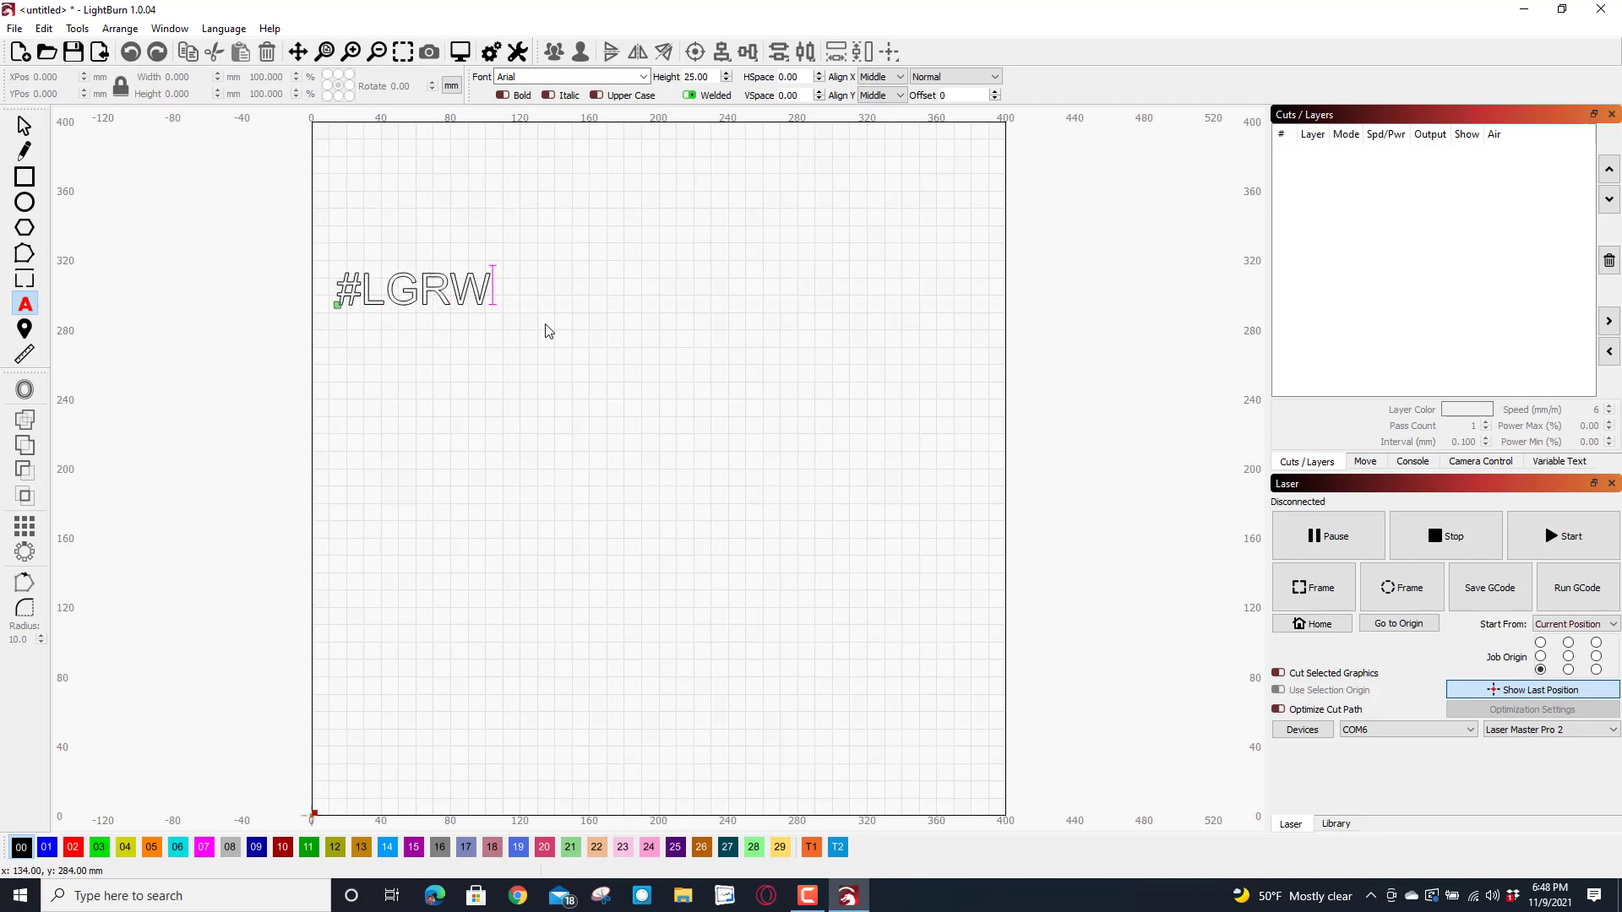
mouse_move(11, 129)
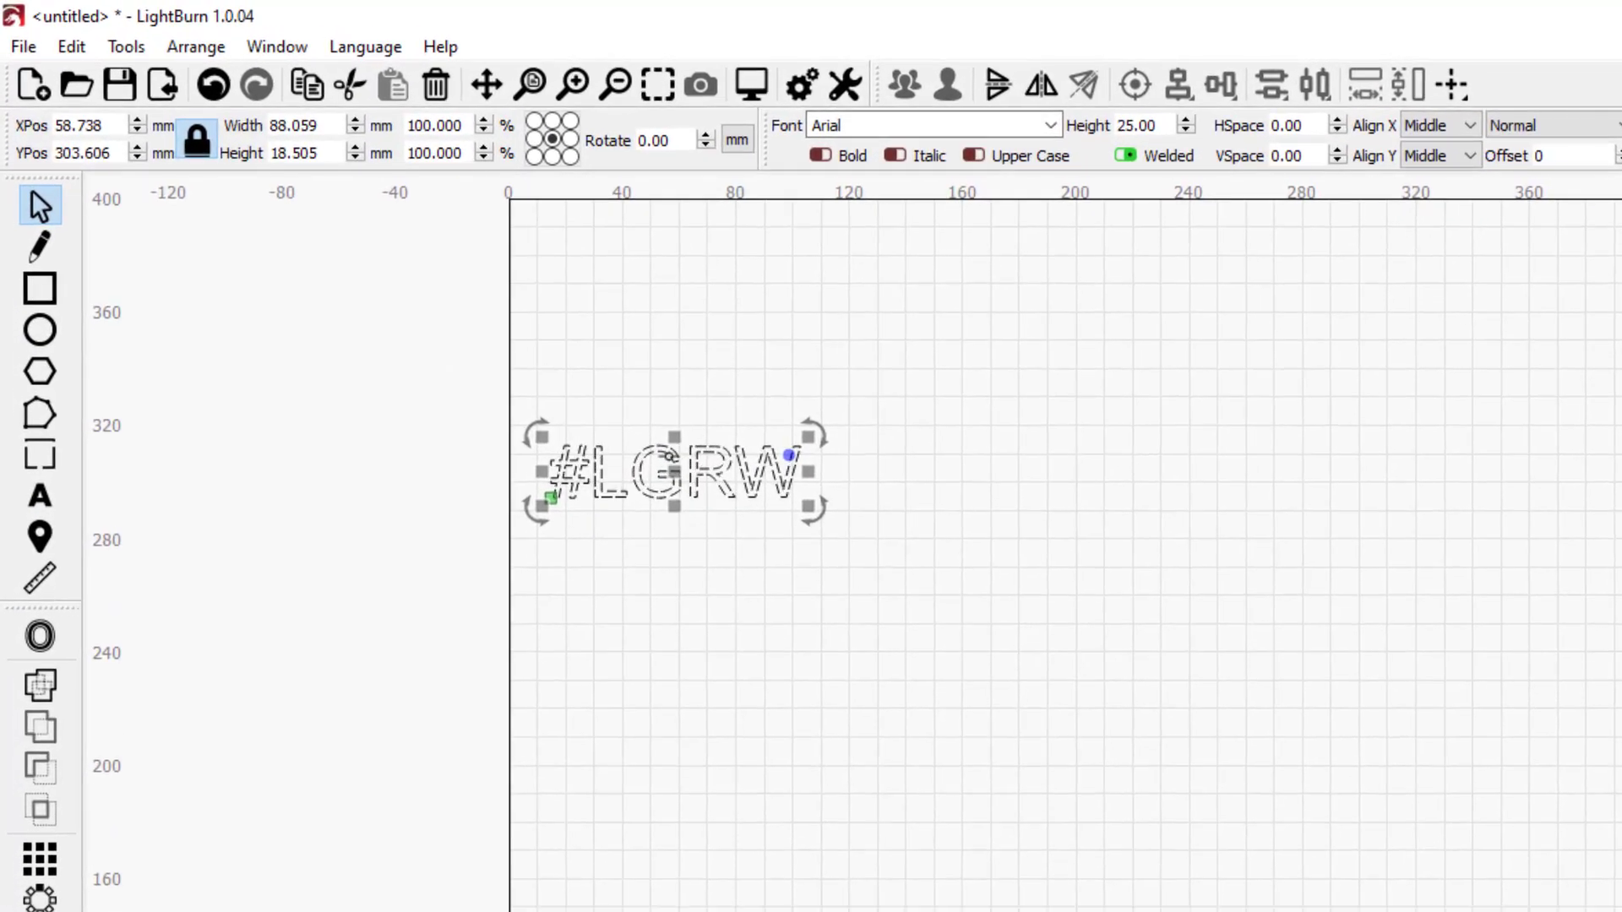
left_click_drag(672, 470, 708, 290)
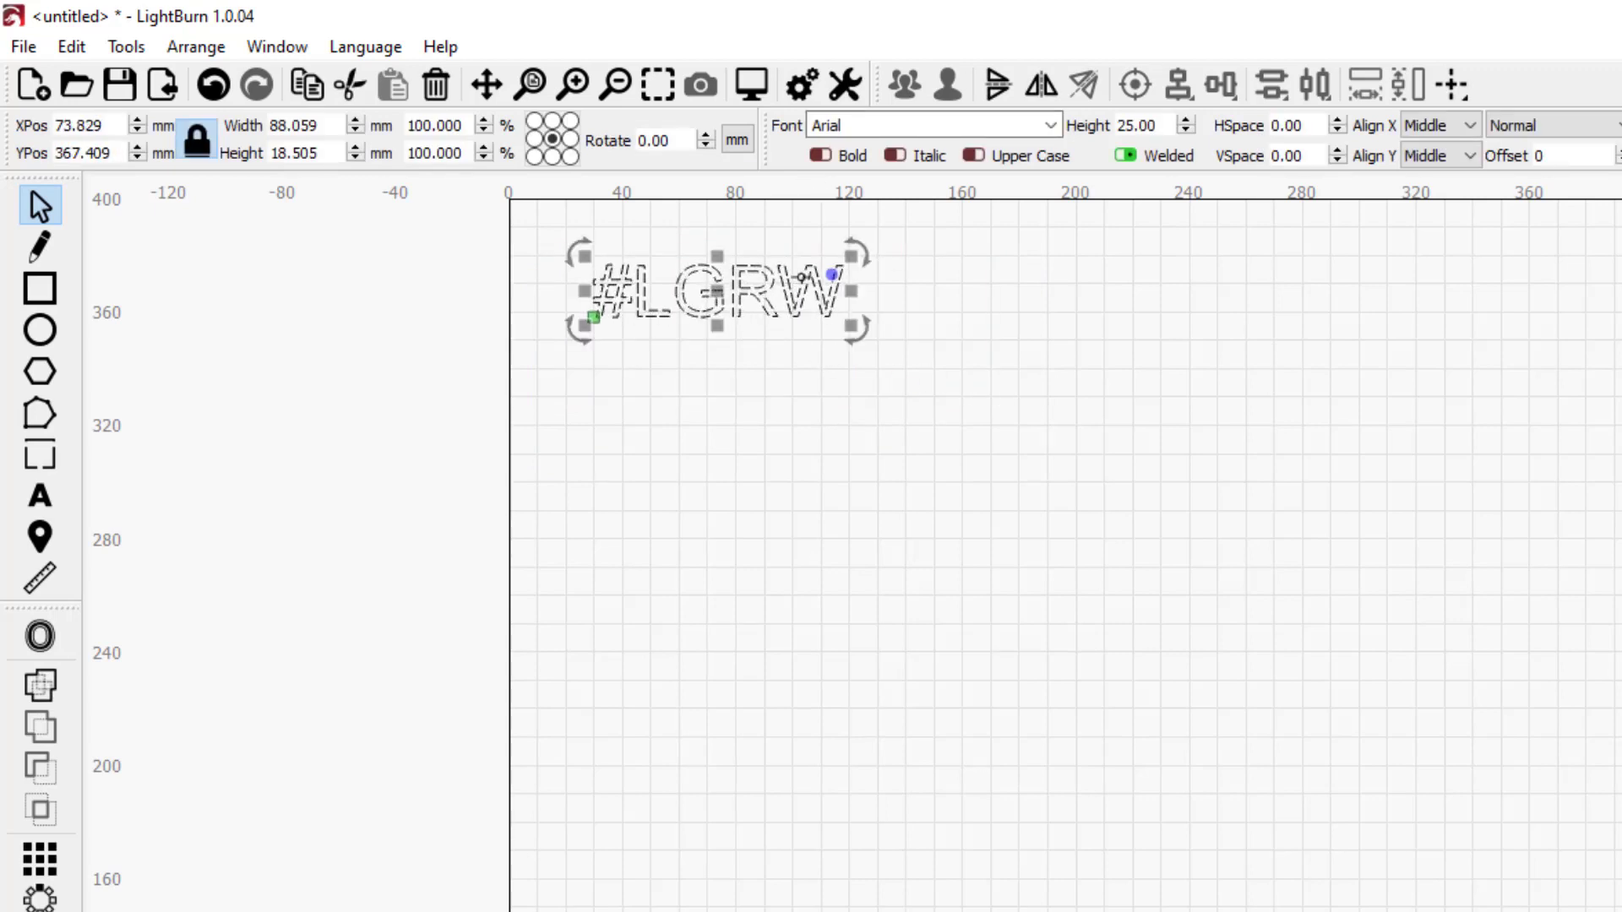
- Set the #LGRW text font to Segoe UI Black
left_click(1048, 124)
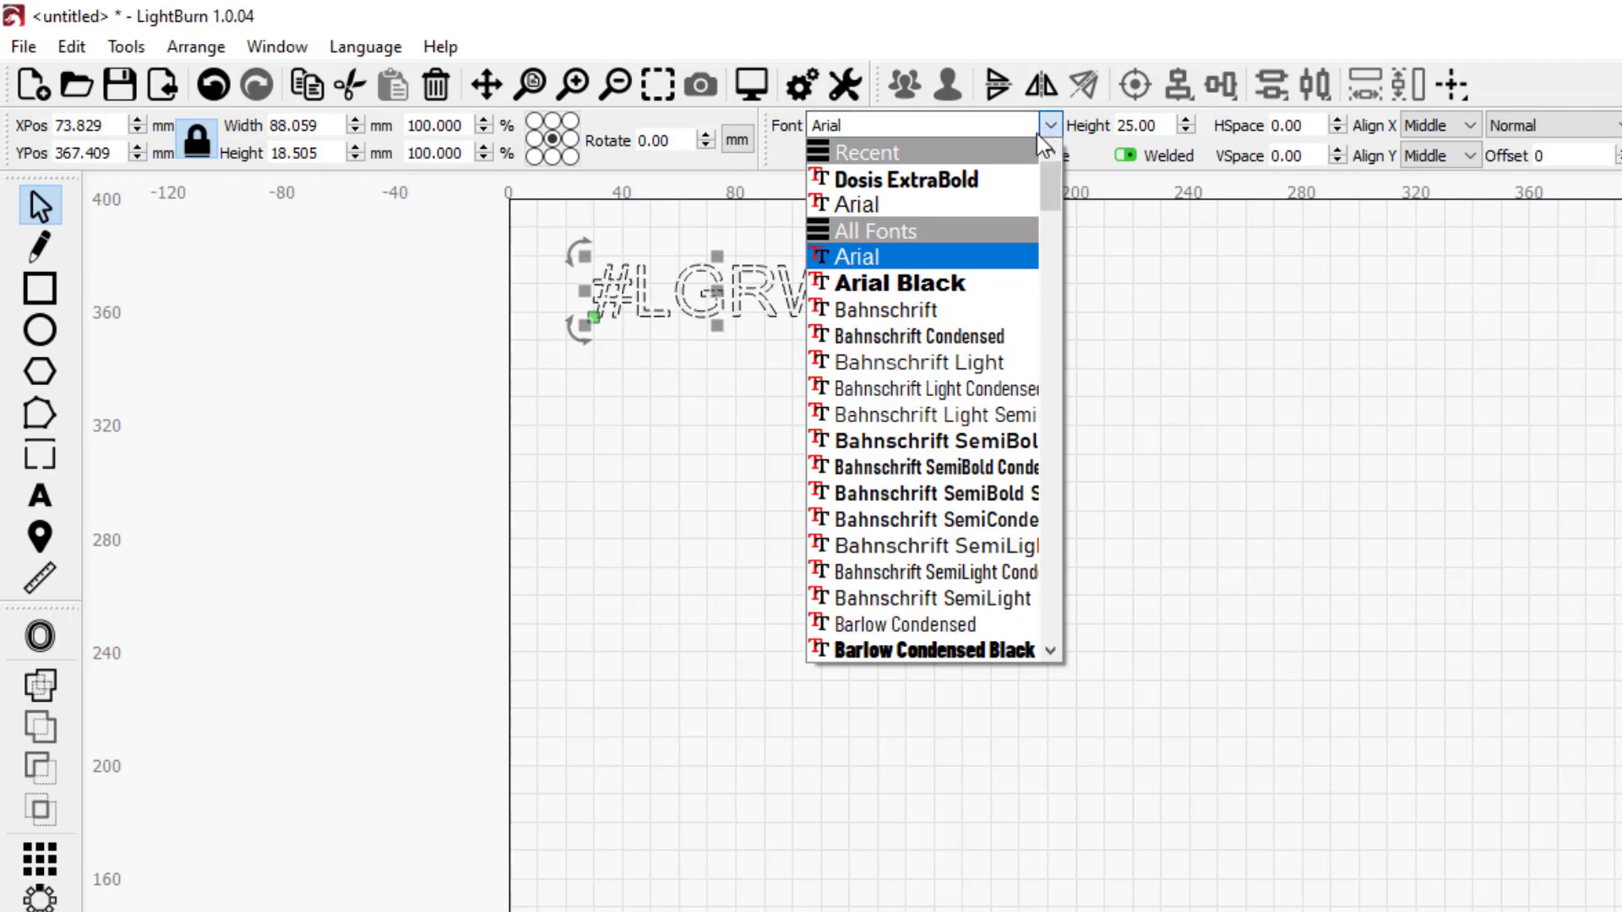
scroll("down", 3)
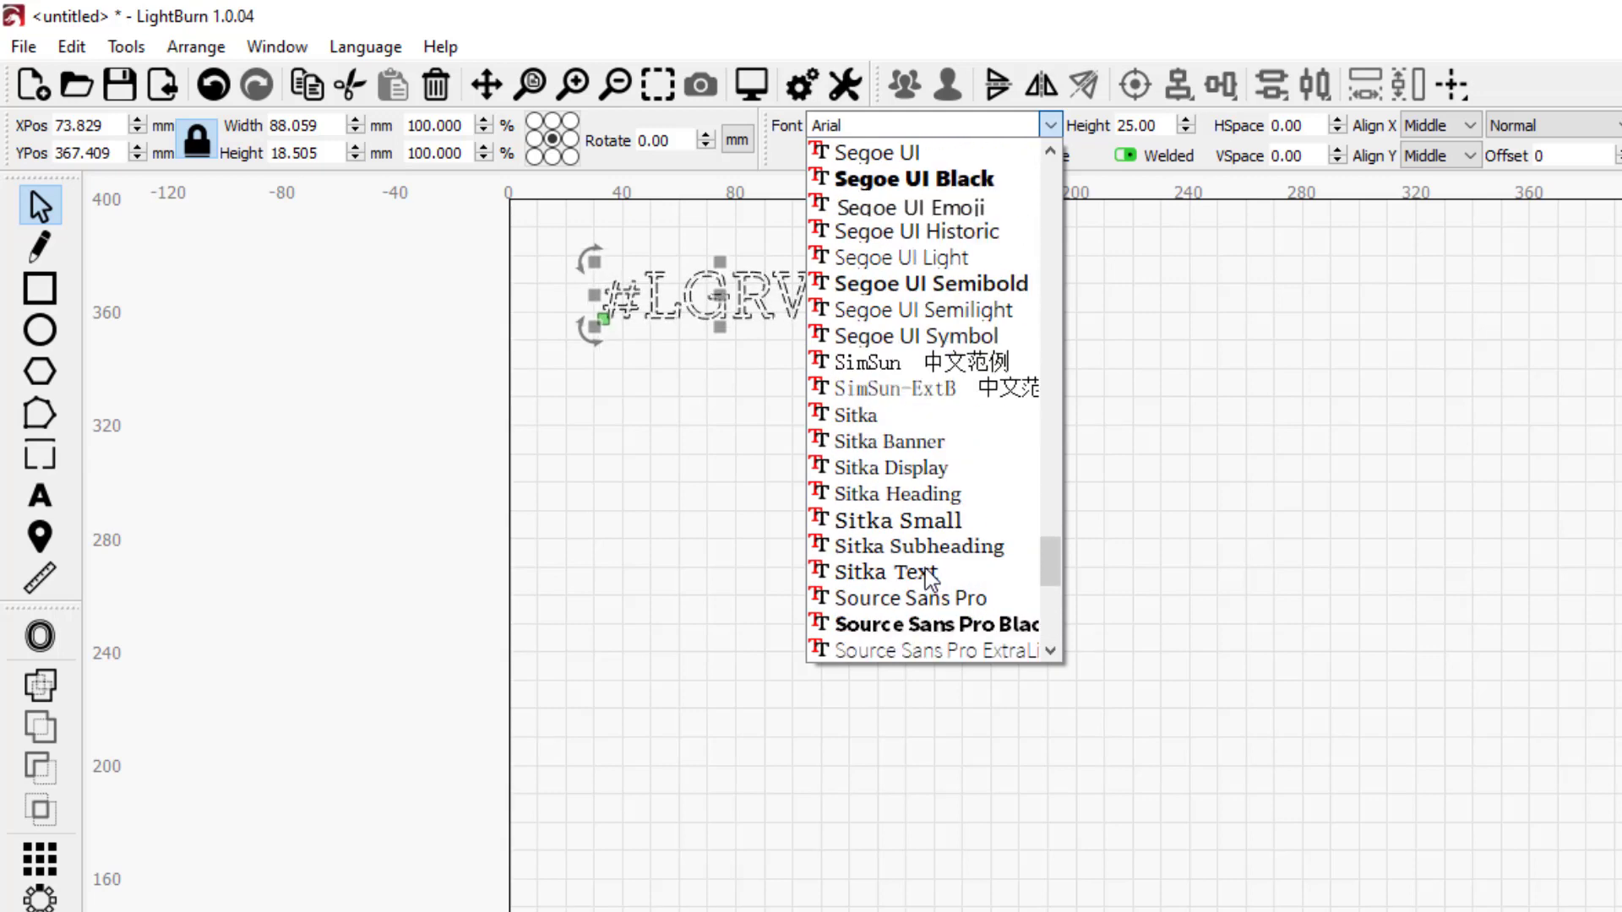
left_click(917, 177)
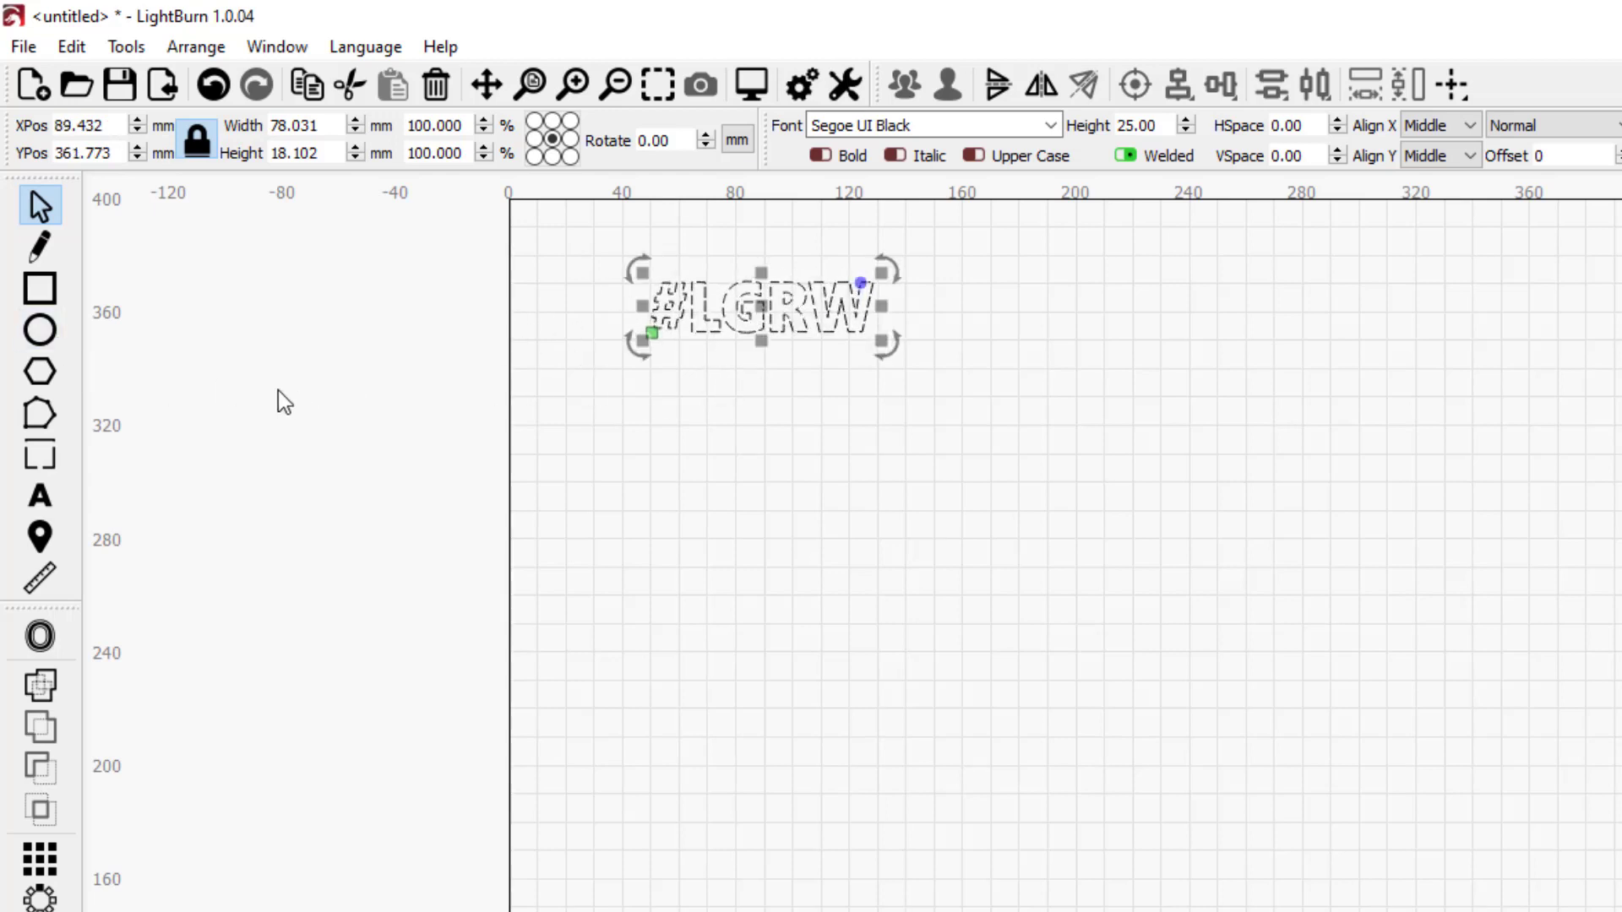
- Draw a circle and resize it to 5 mm width beside the text
left_click(39, 330)
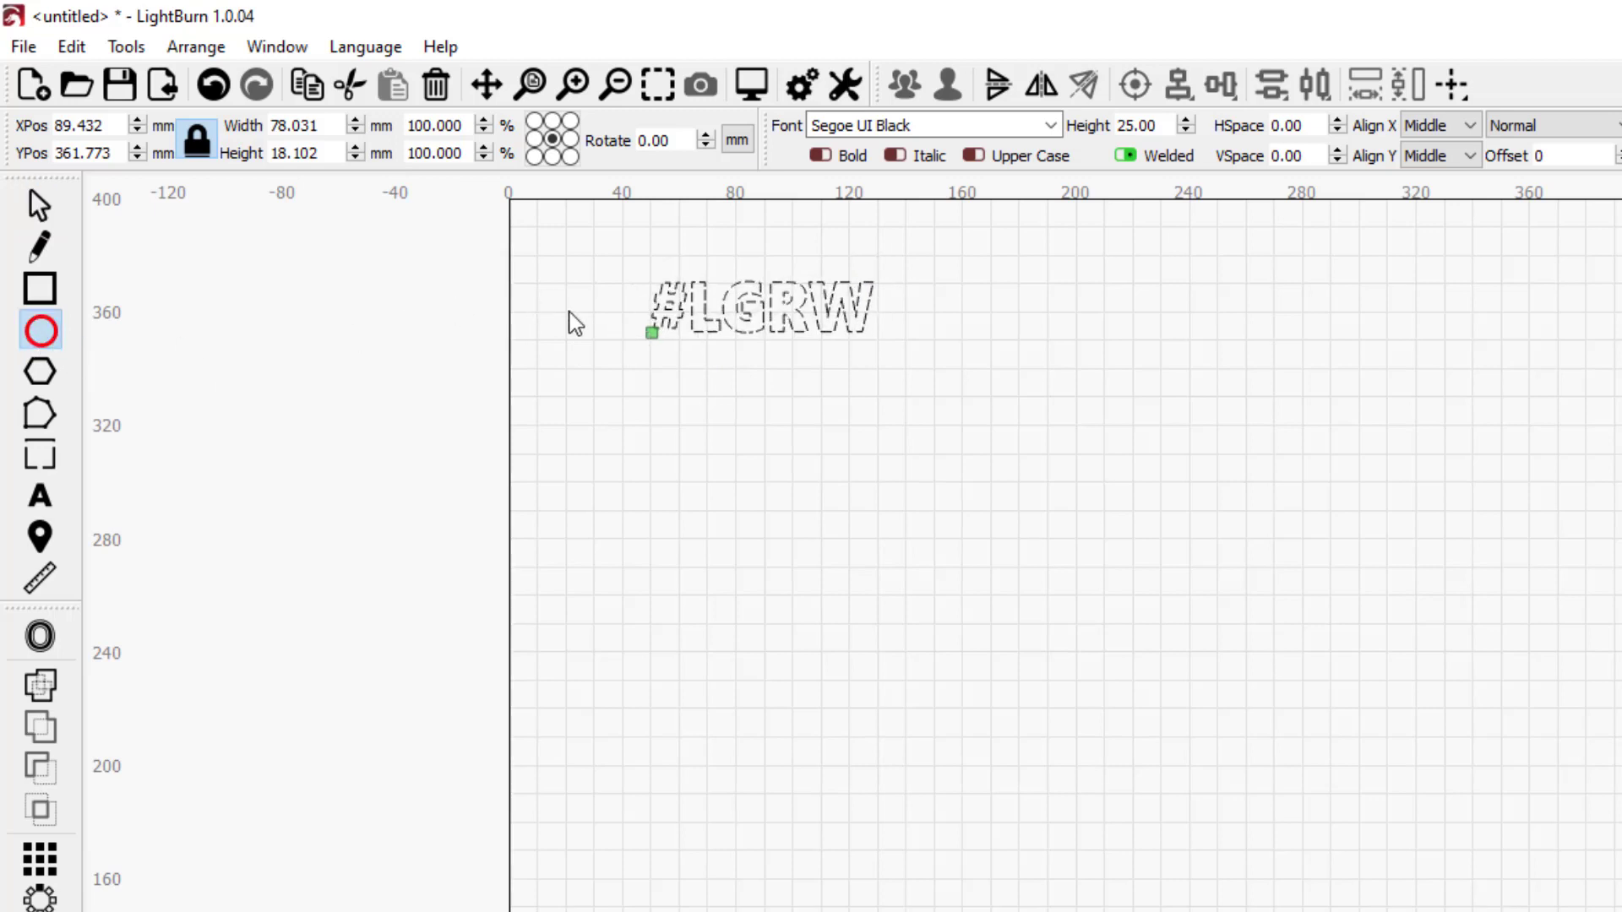
mouse_move(604, 323)
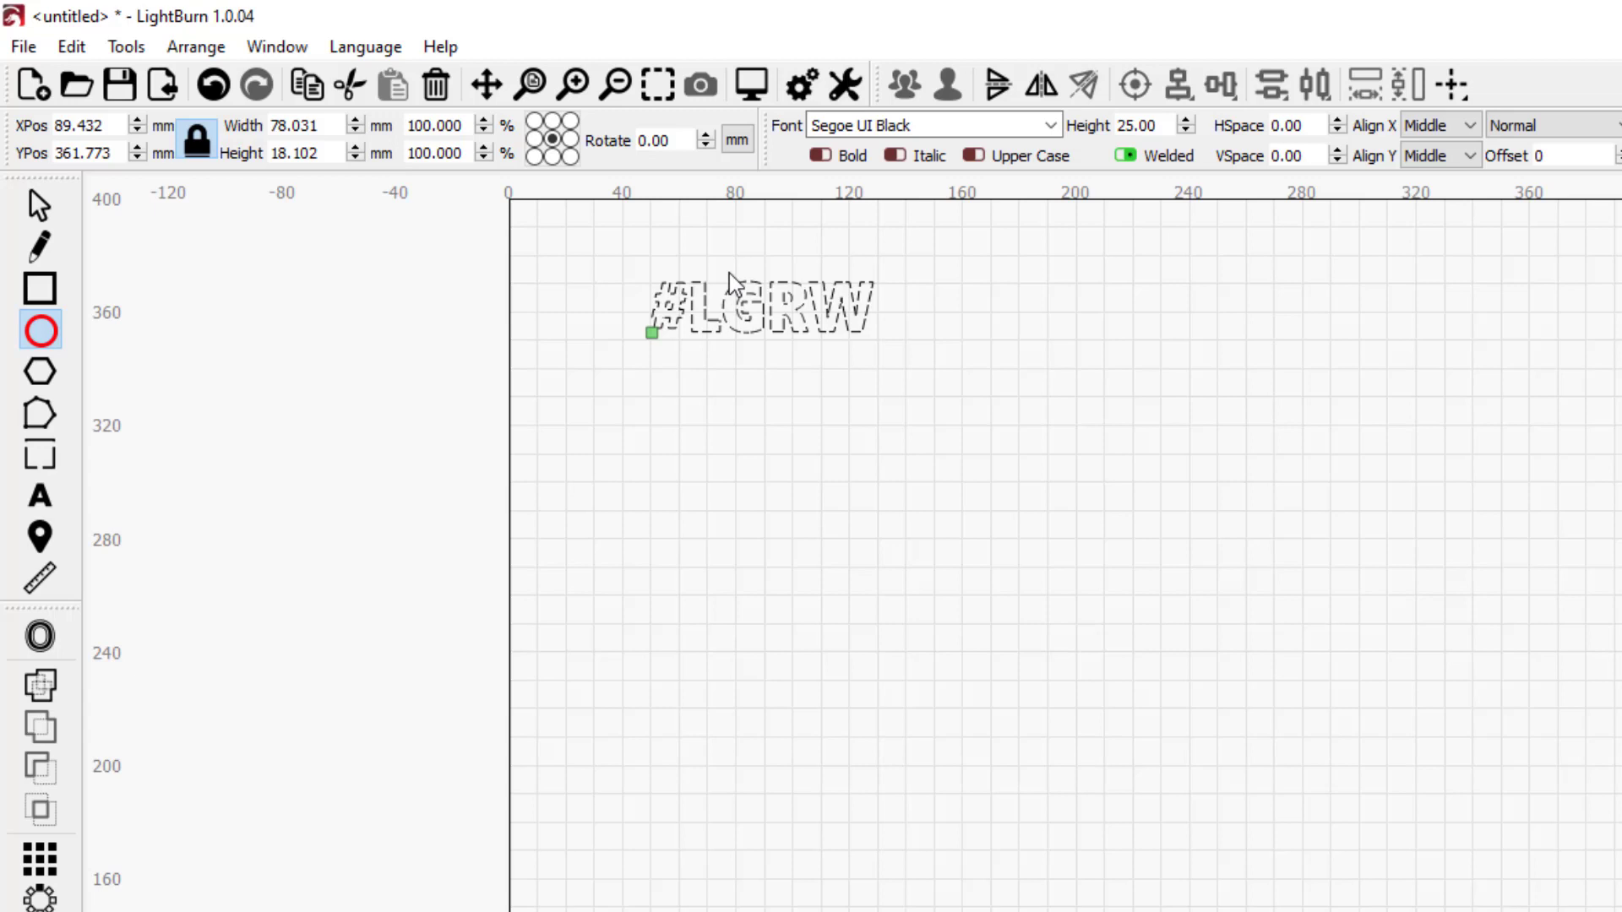
mouse_move(958, 407)
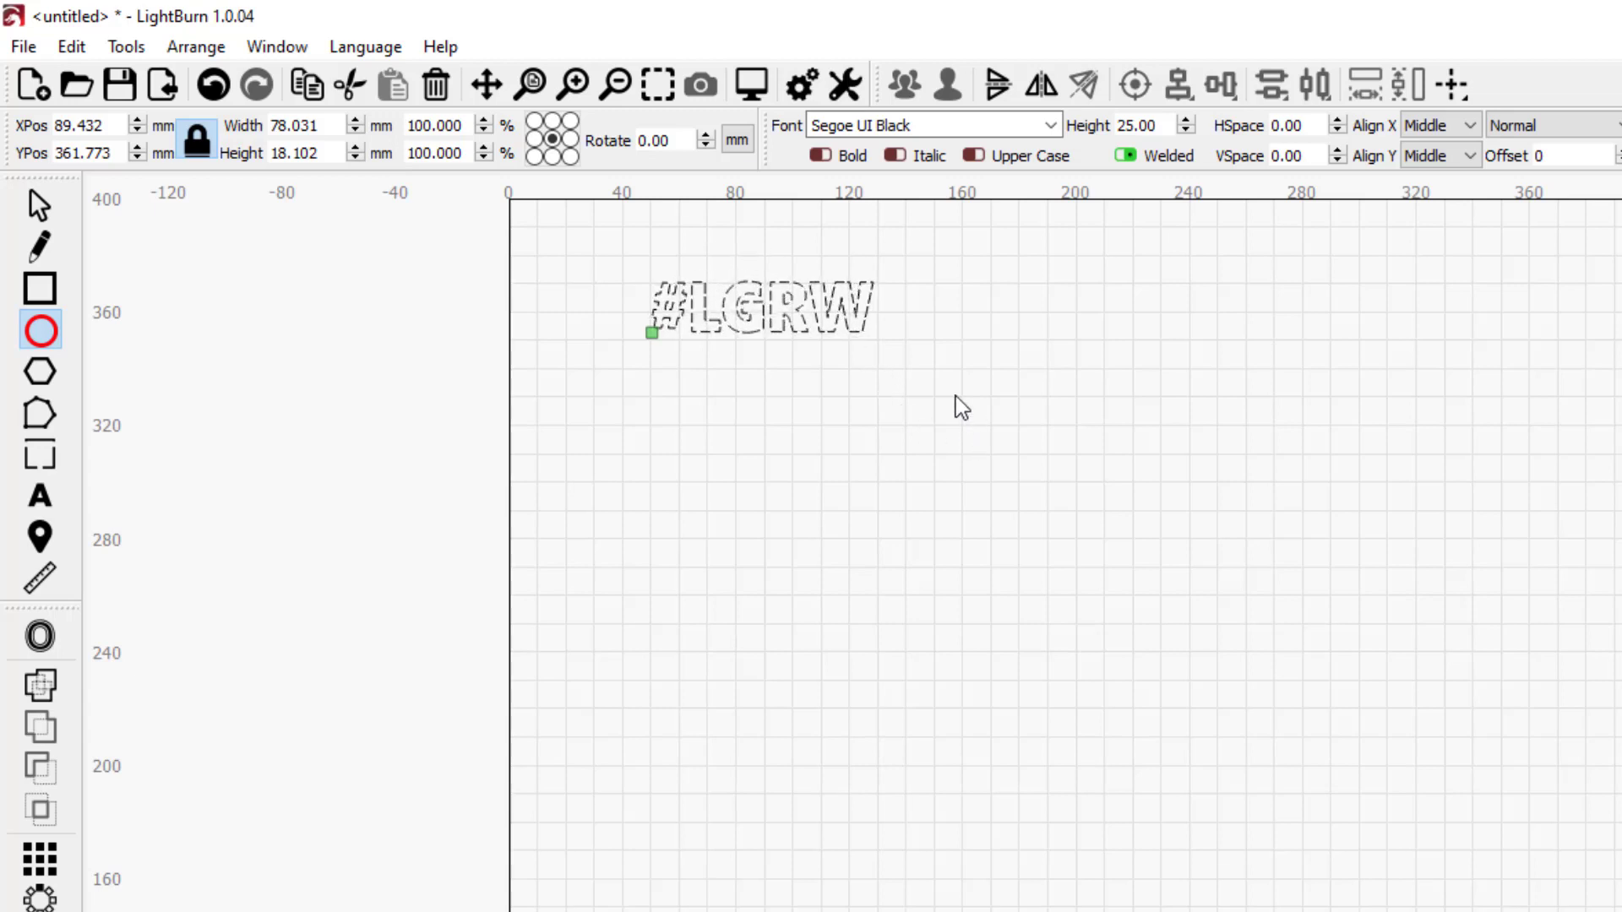
left_click_drag(946, 409, 1116, 538)
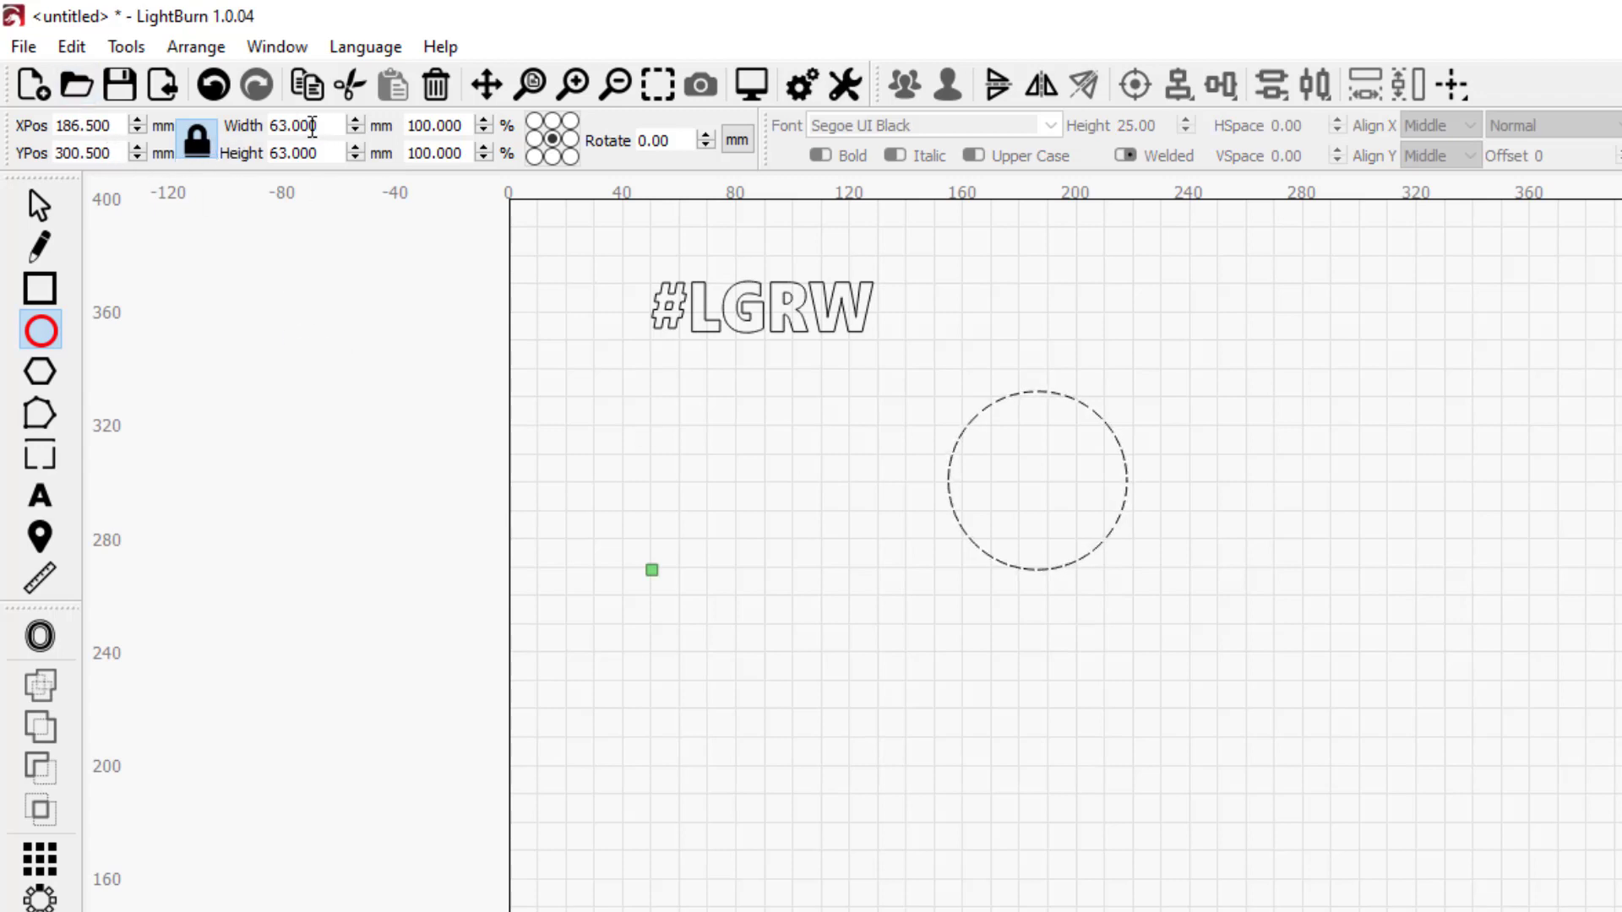
type("5")
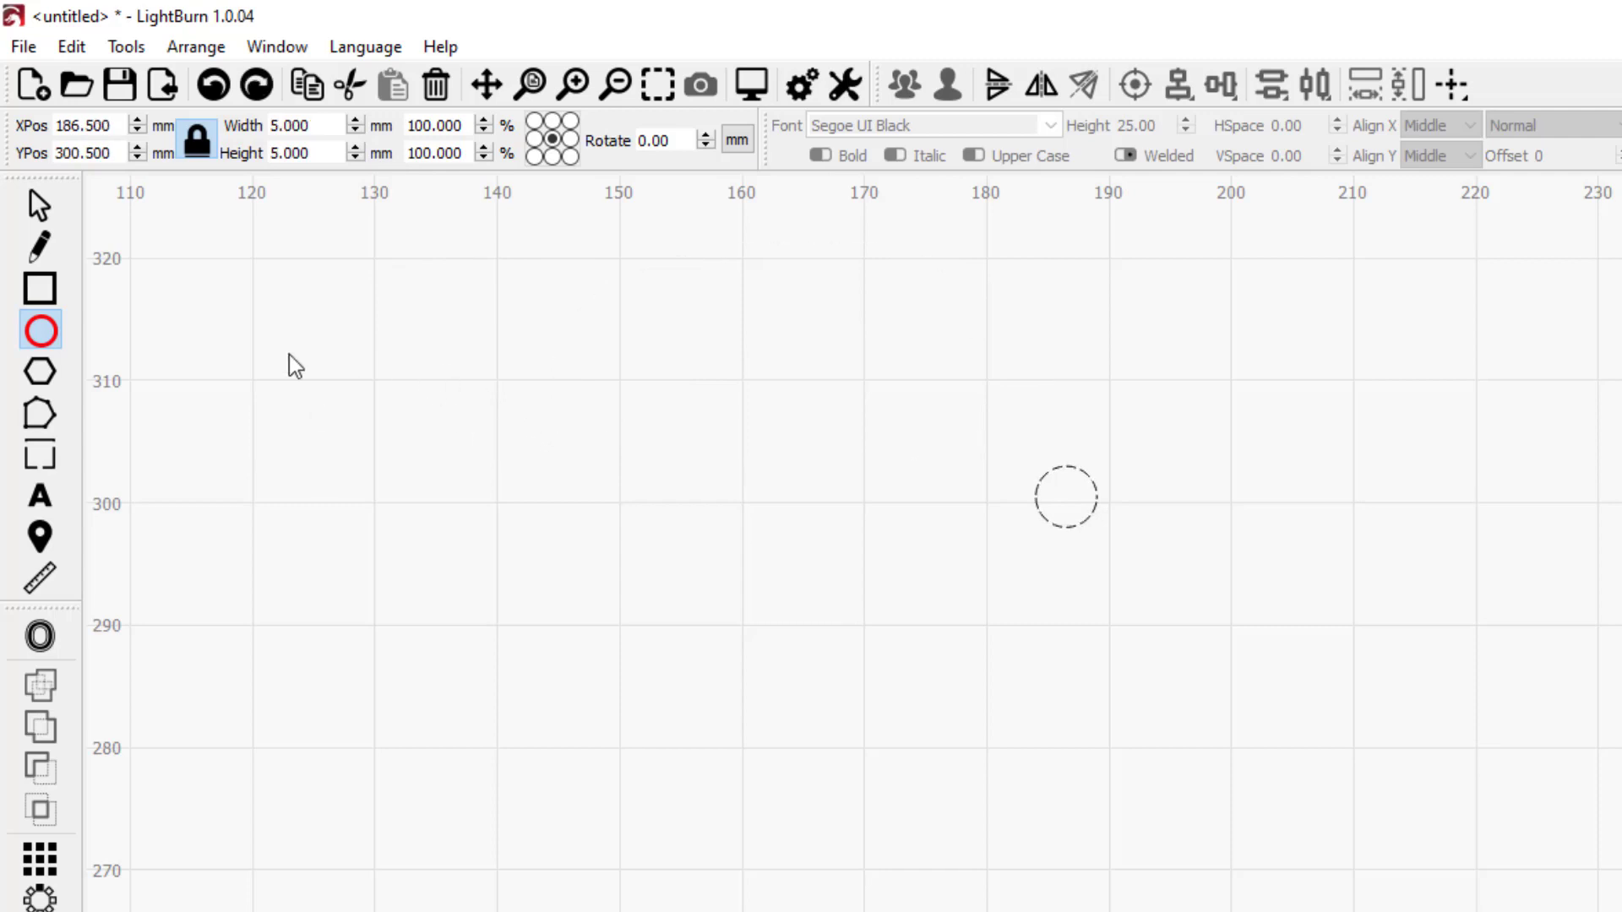
left_click(37, 216)
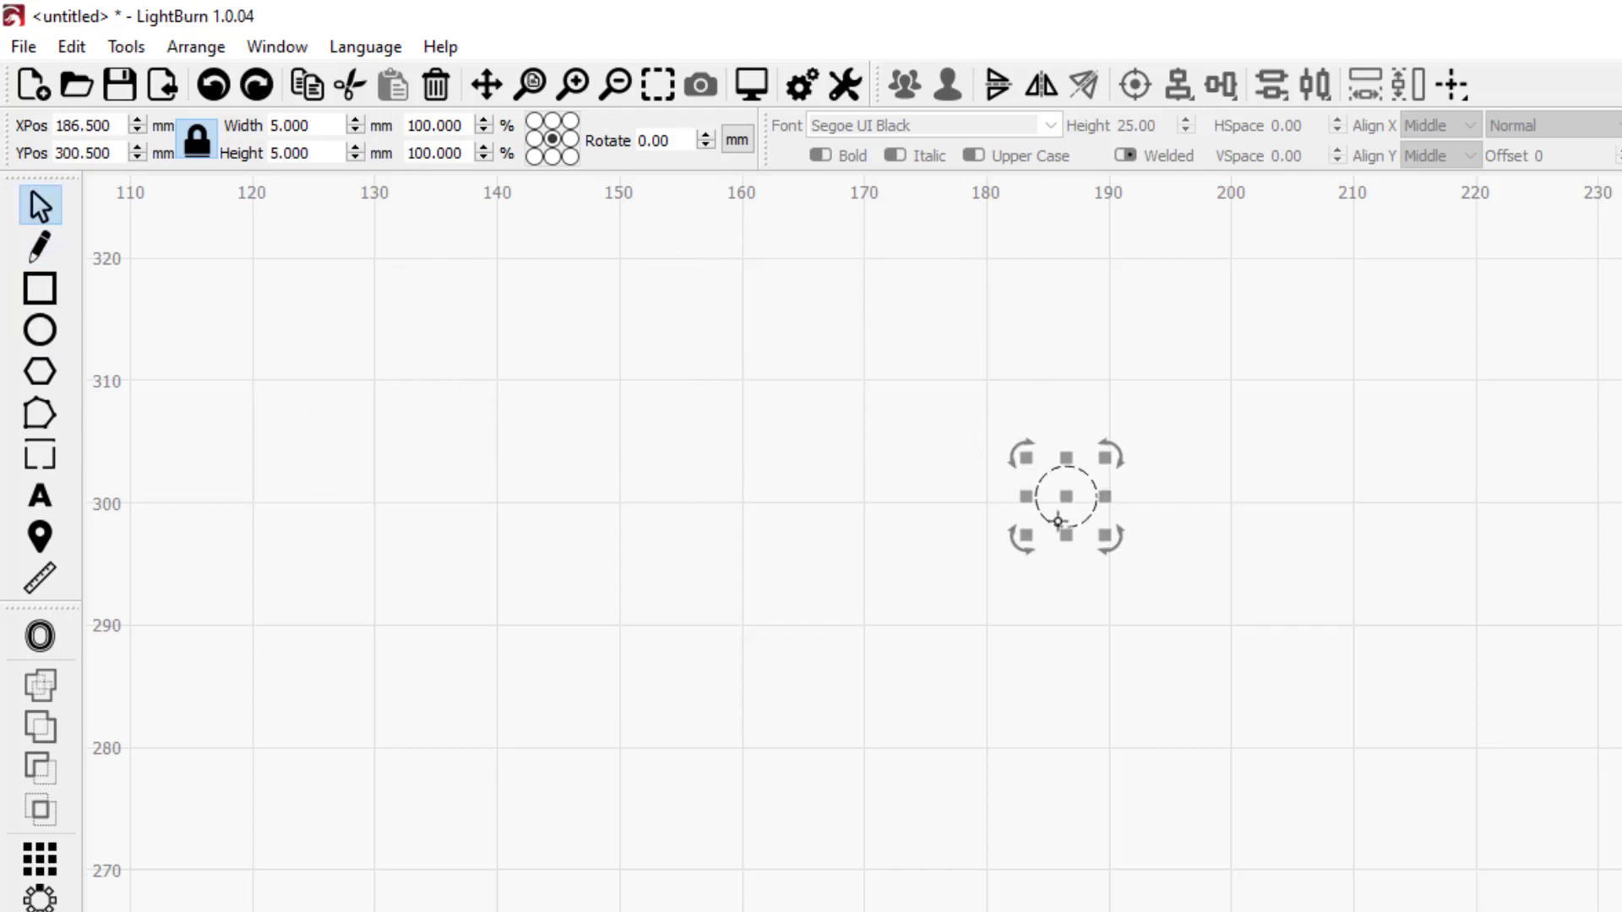
mouse_move(995, 515)
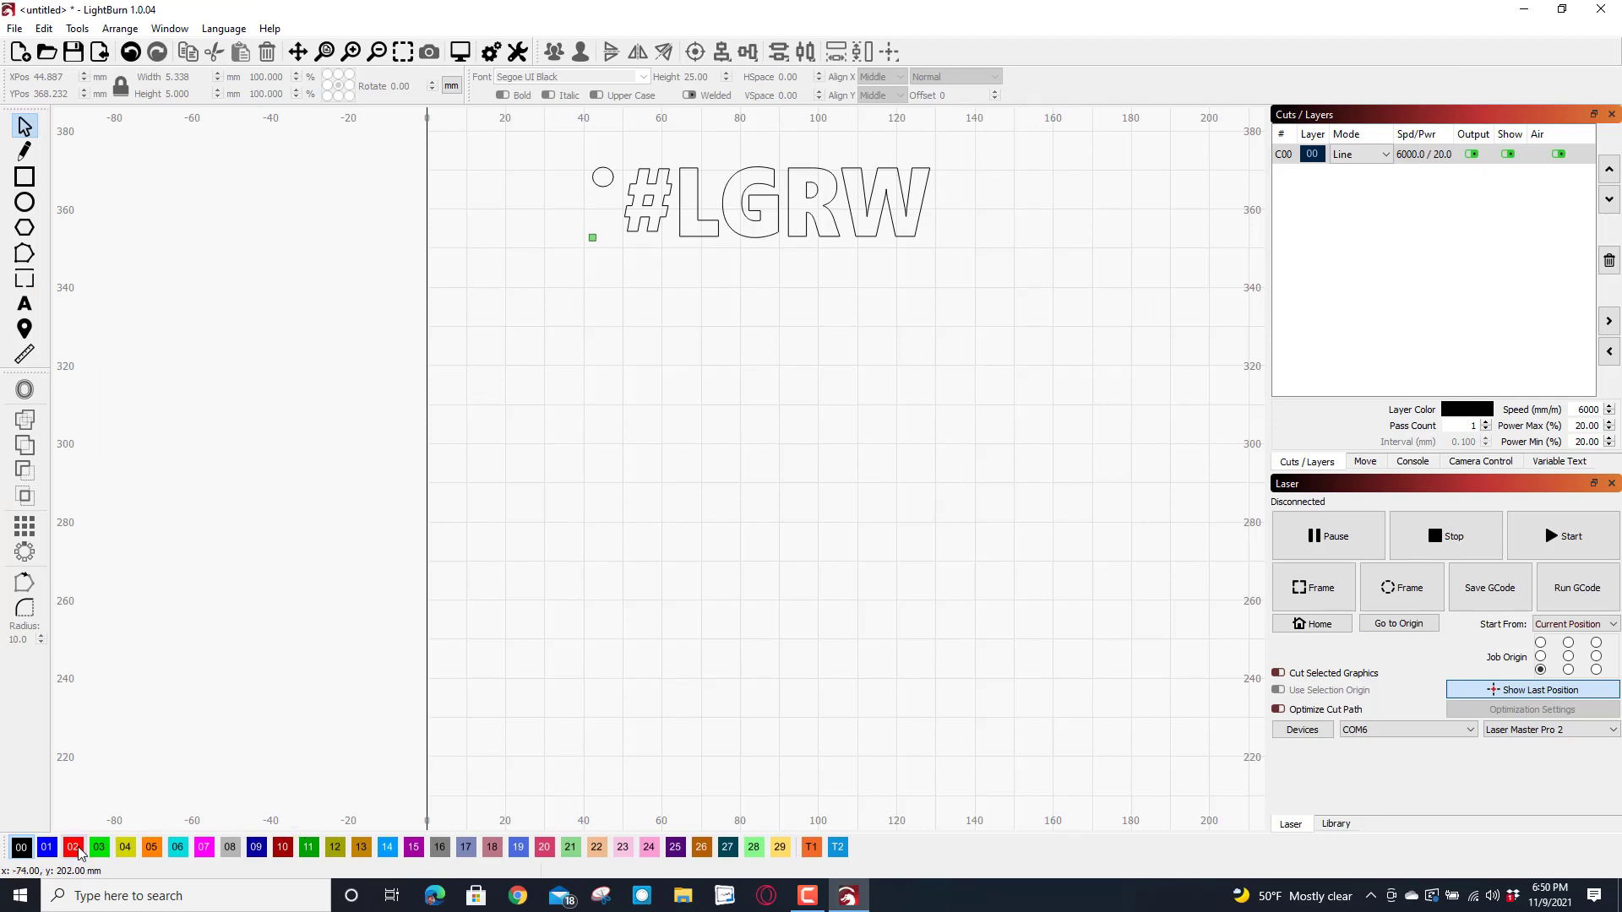
- Put the circle on red layer 02 and select that layer for adjustment
left_click(73, 848)
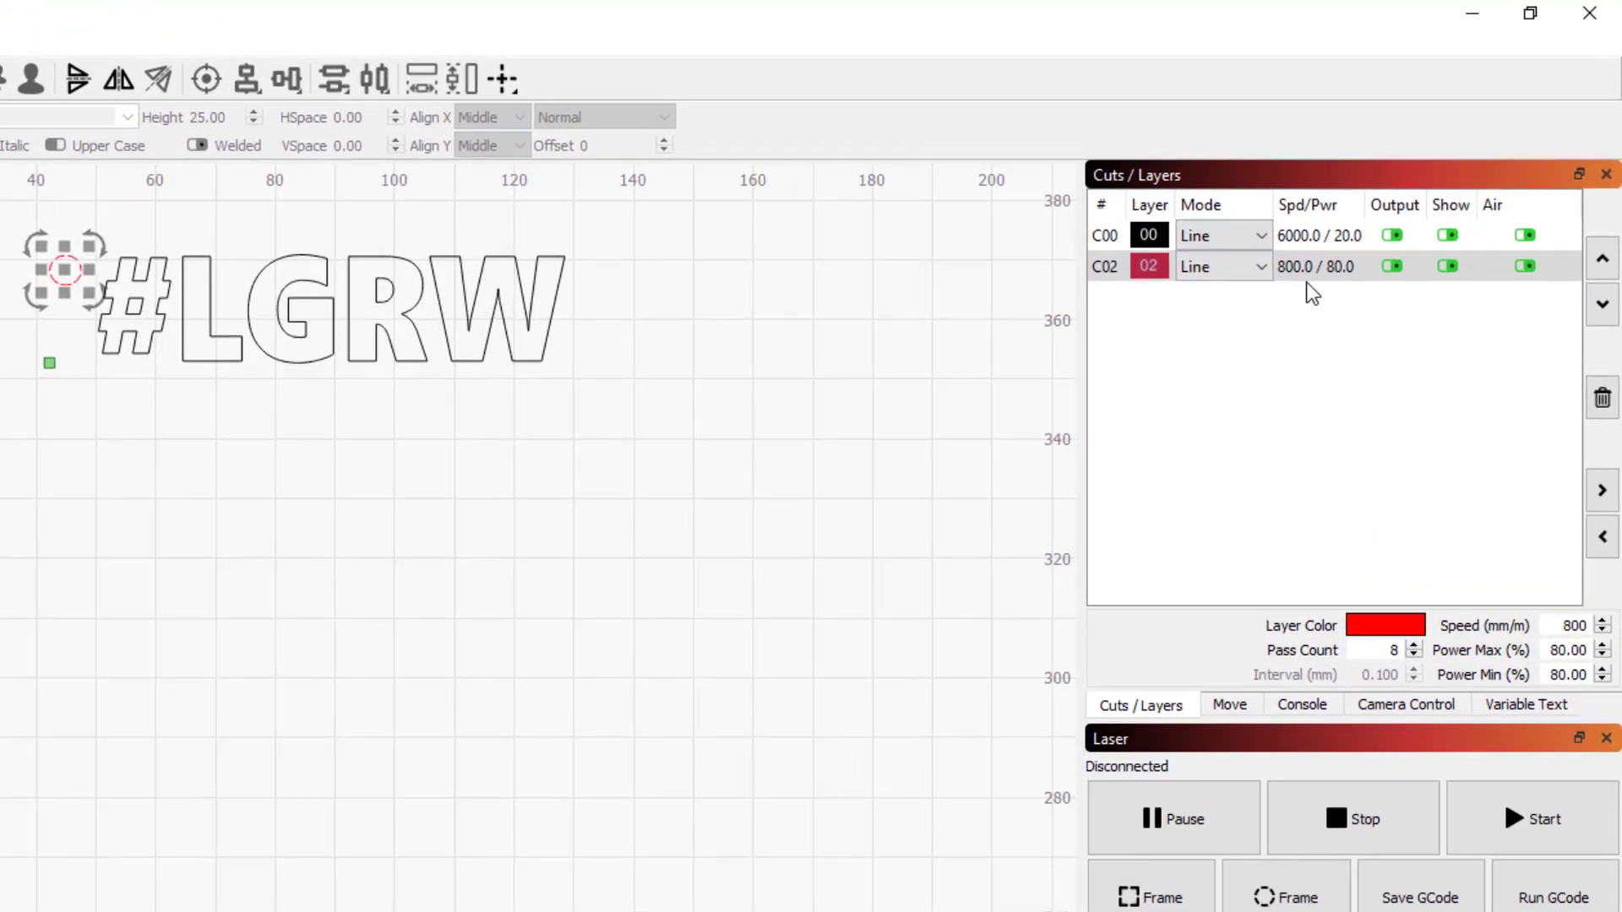
left_click(1313, 266)
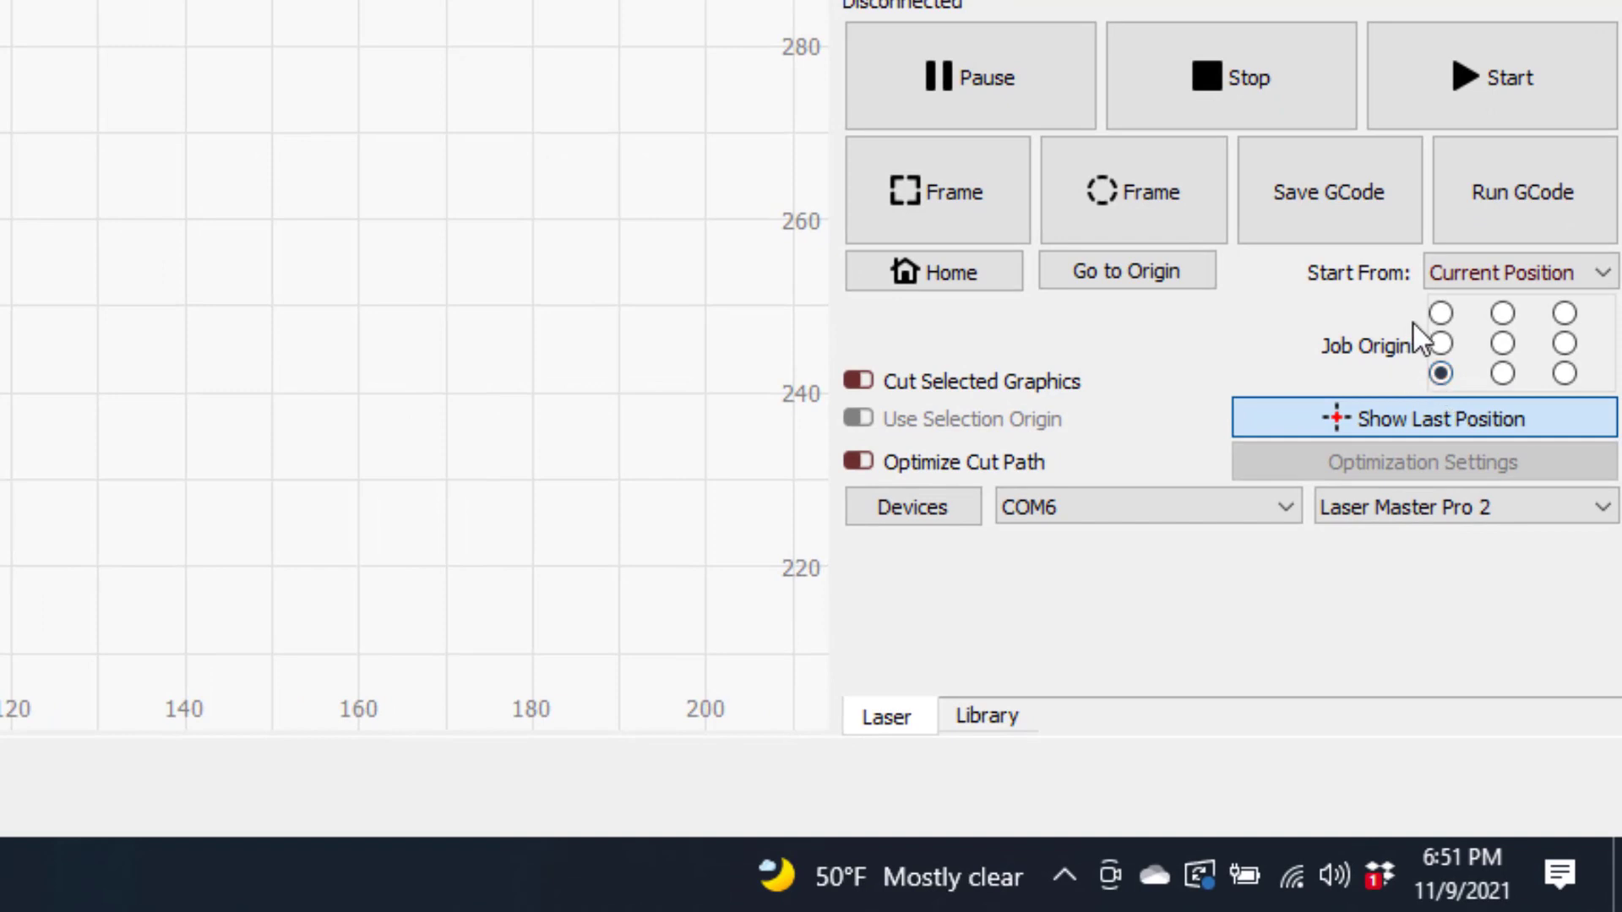
left_click(1519, 271)
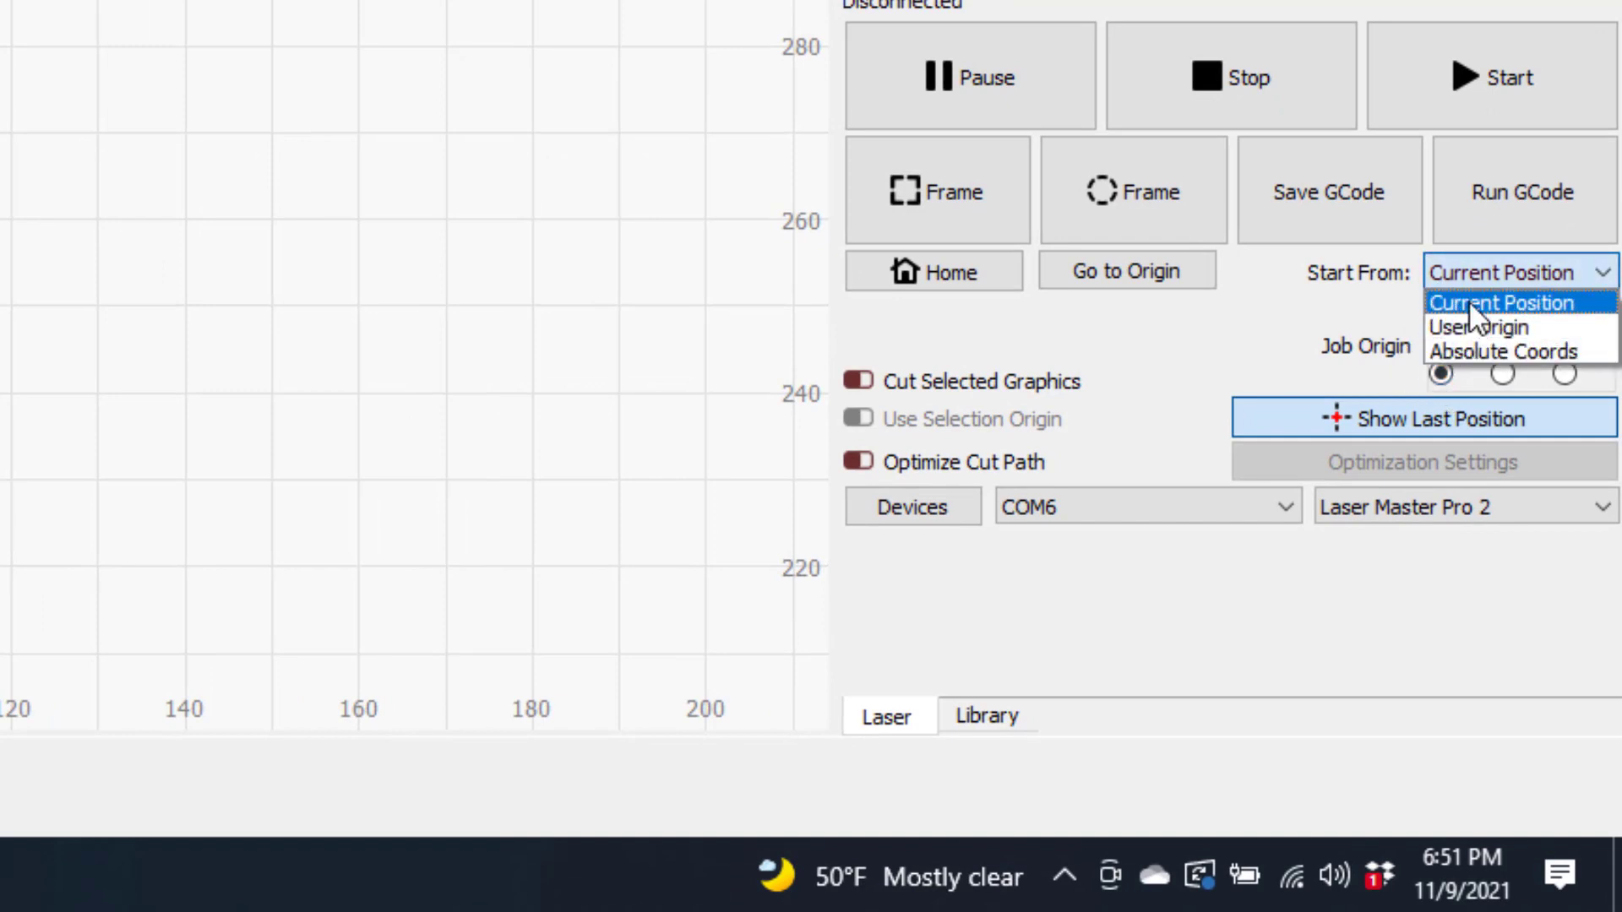
left_click(1505, 303)
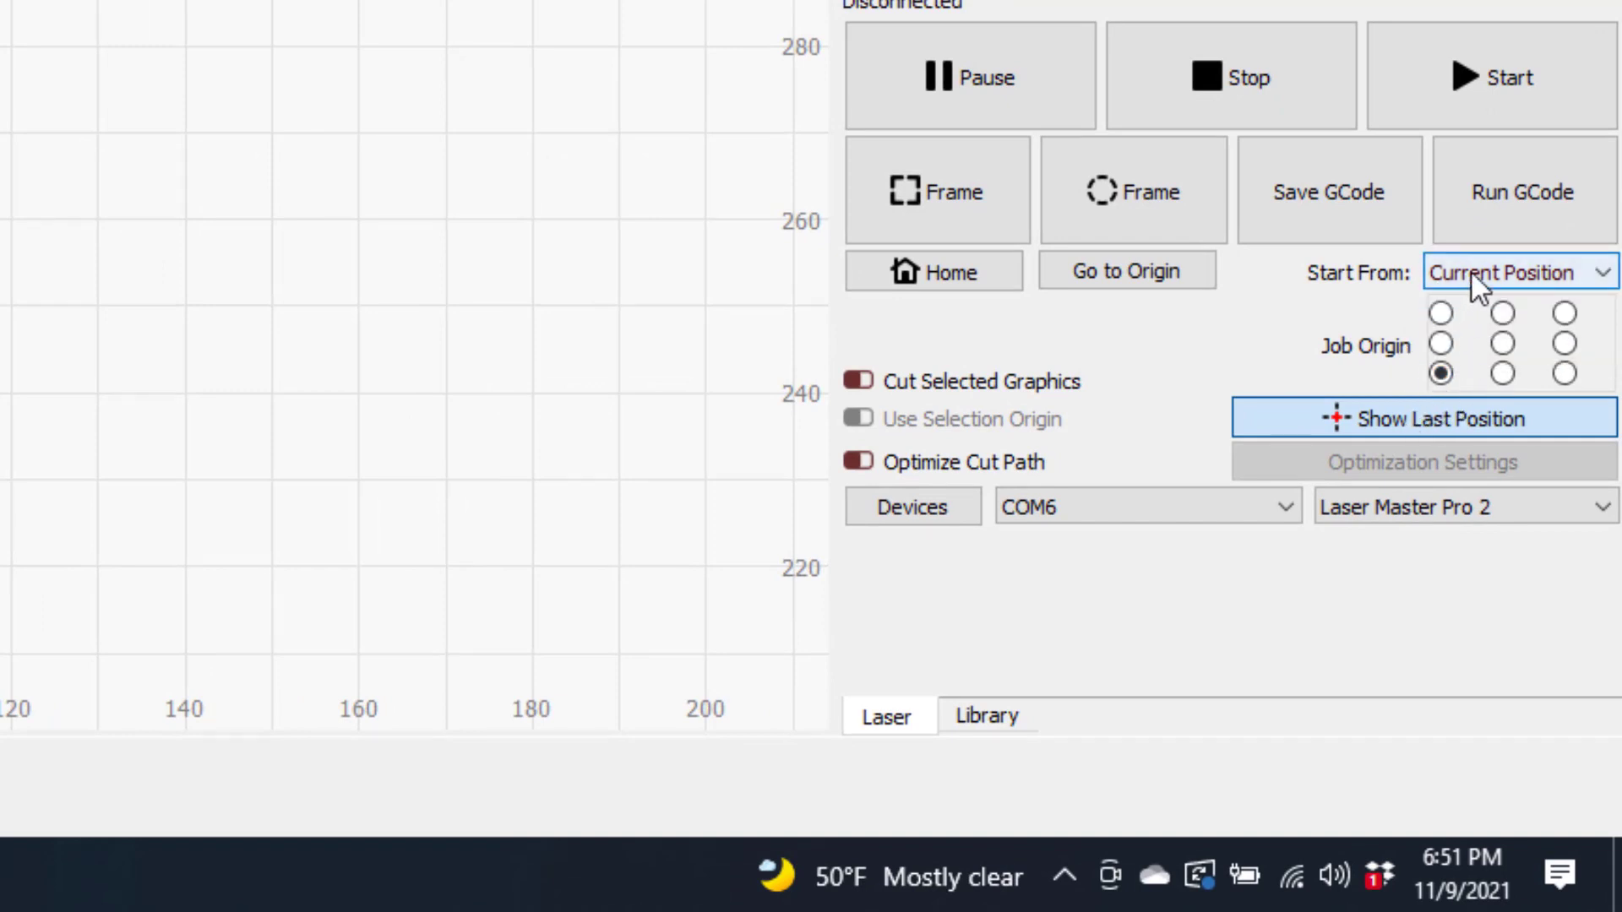